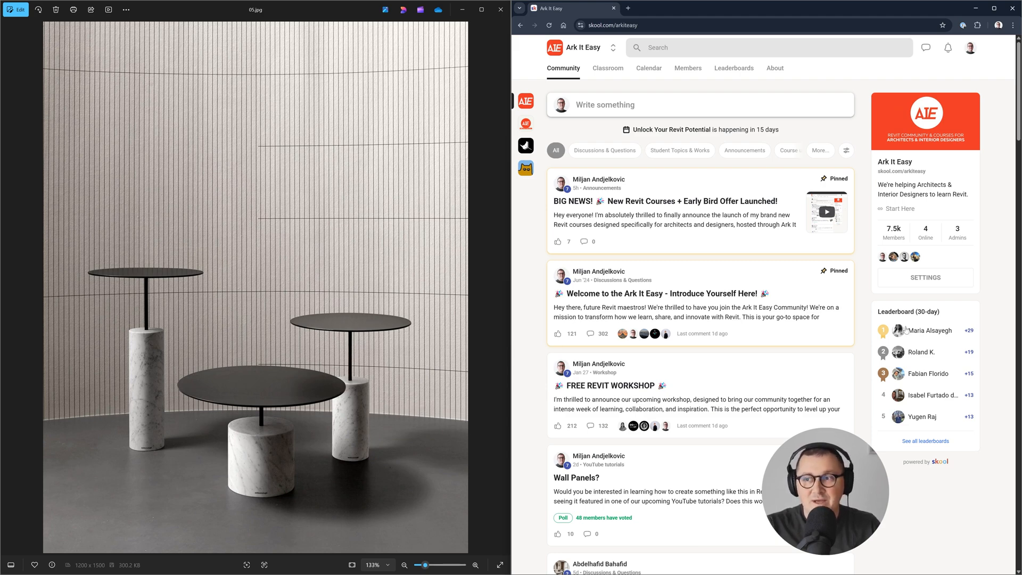
mouse_move(893, 233)
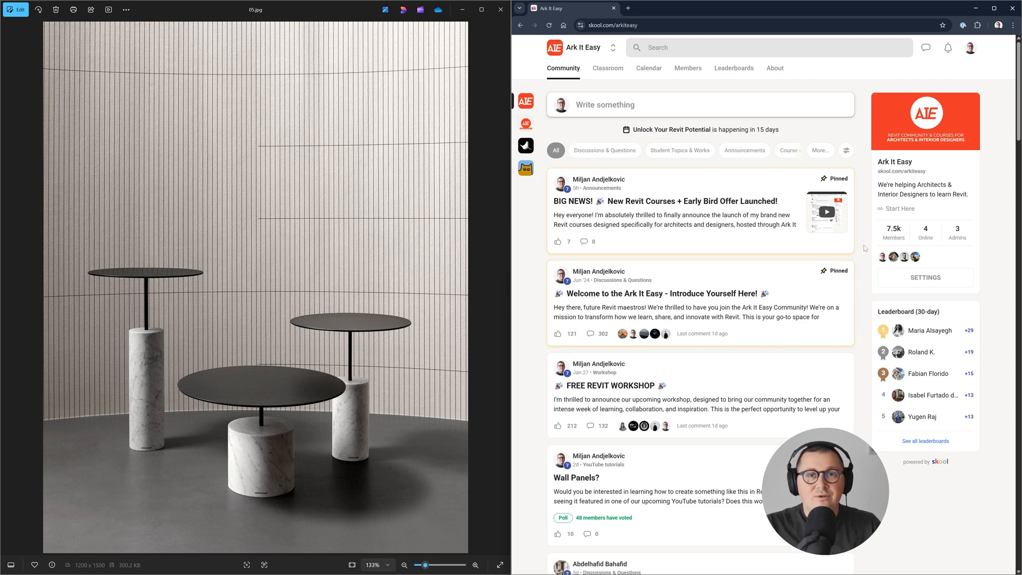
mouse_move(607, 68)
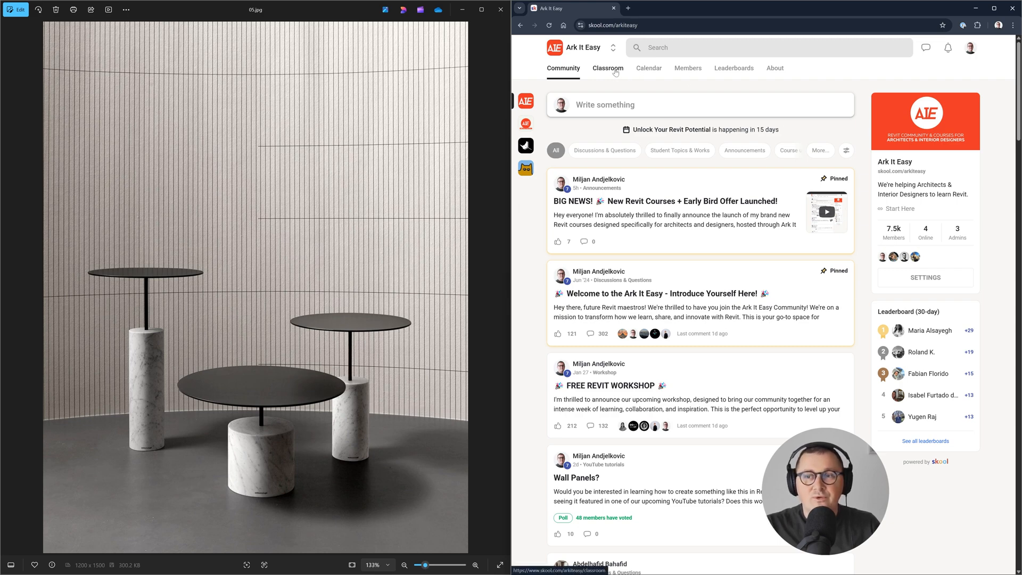
Open the Ark It Easy Classroom and pick a Revit course from the listing.
click(607, 68)
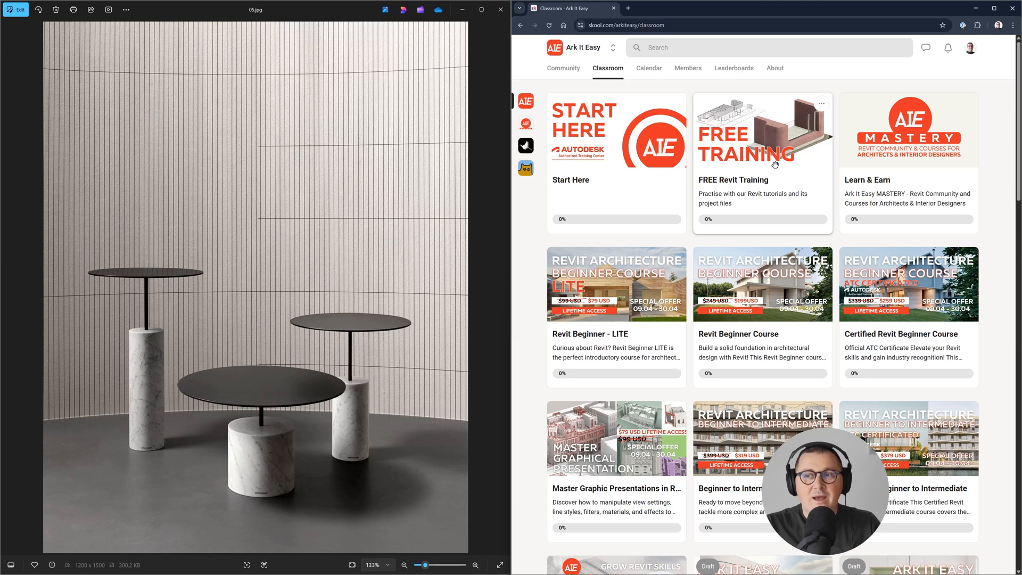
click(760, 130)
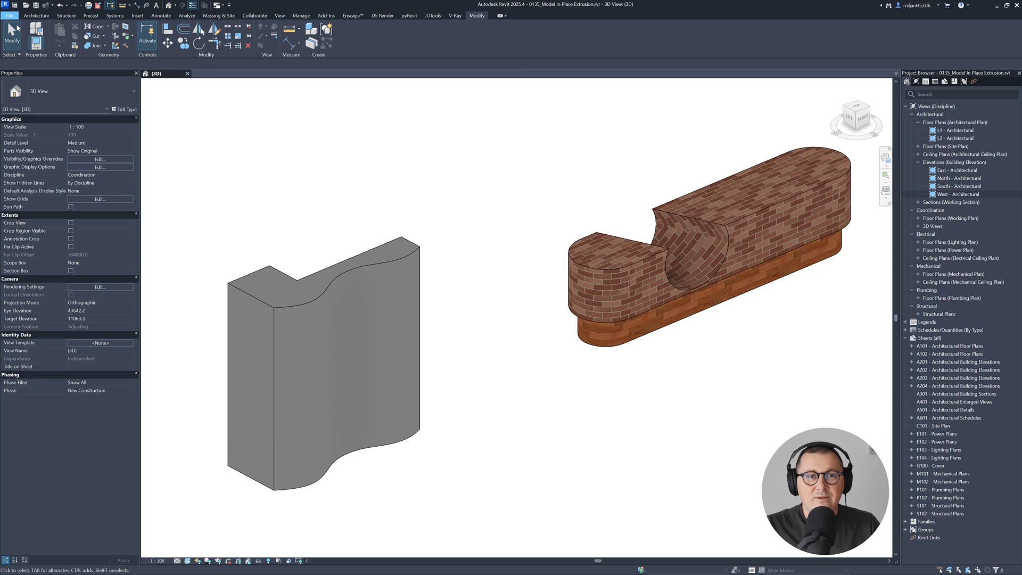
Create a new family from the Metric Generic Model.rft template.
click(9, 15)
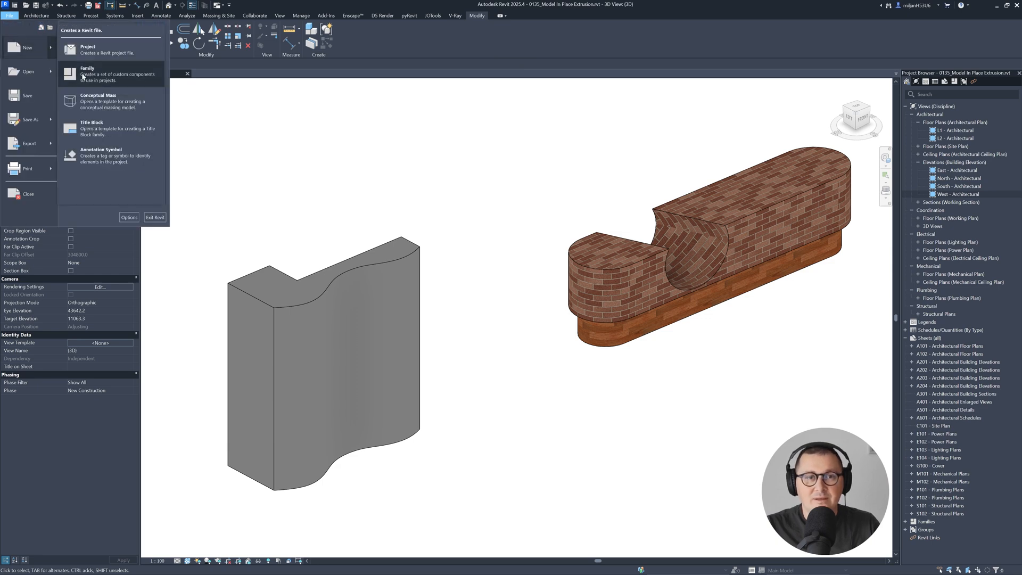
click(9, 15)
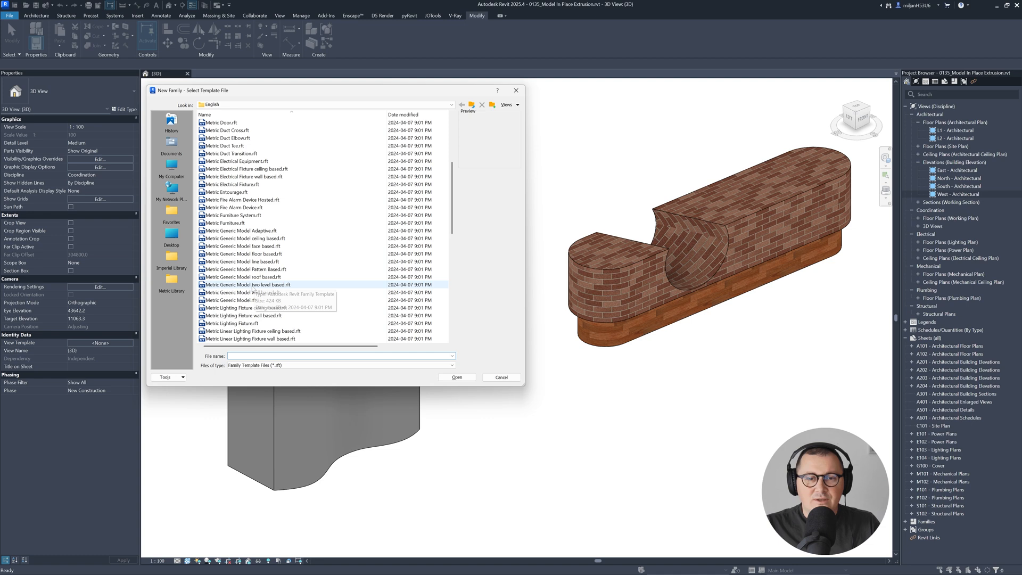
click(245, 299)
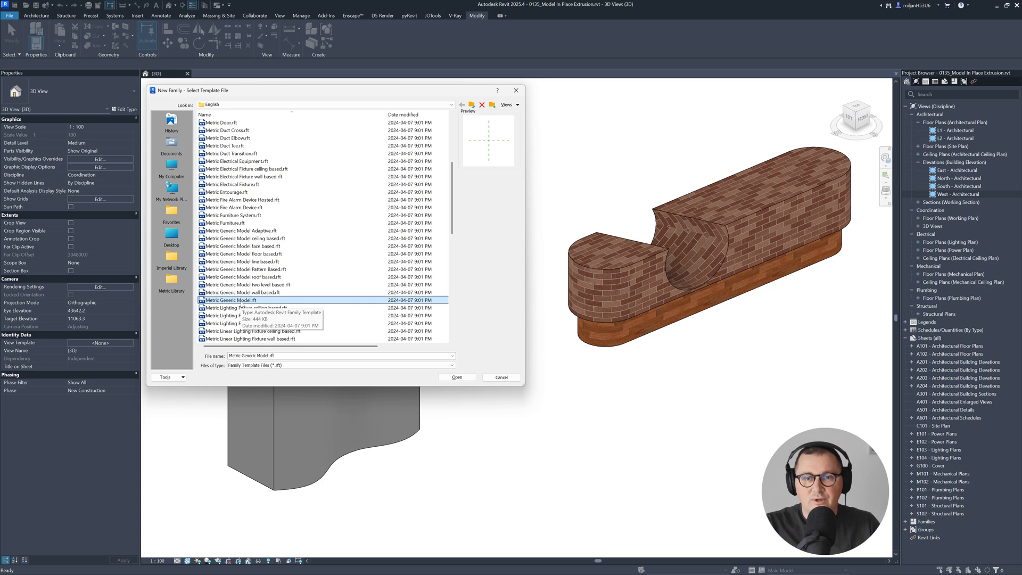
click(456, 376)
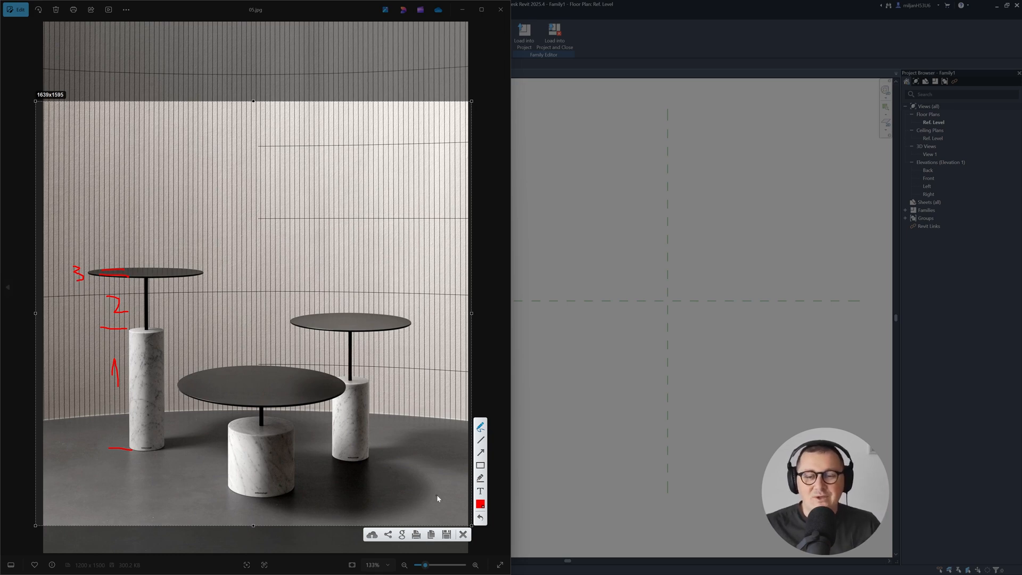
Switch the pen to cyan and draw lines at the marble base top and tabletop surface.
click(480, 503)
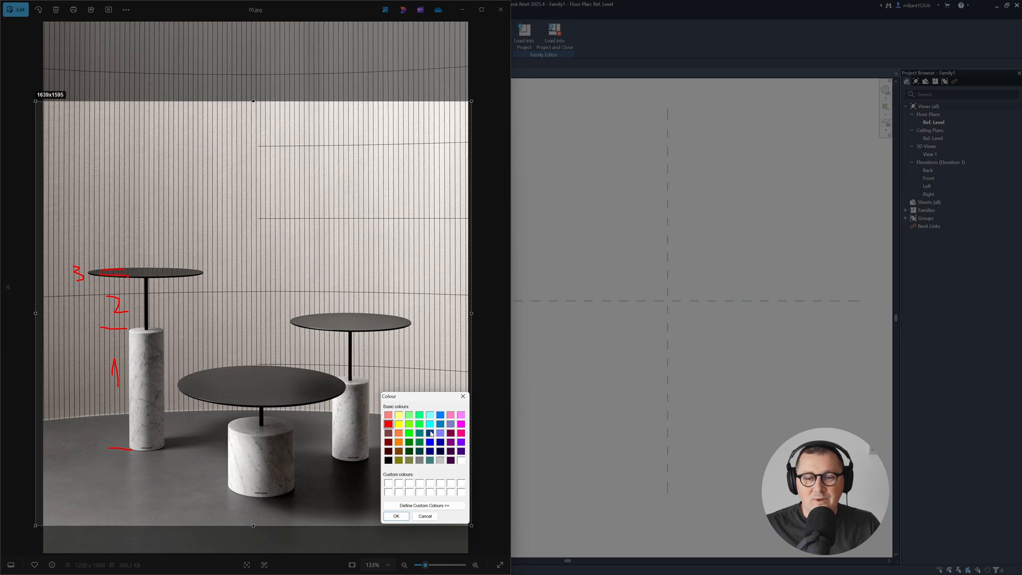
click(424, 516)
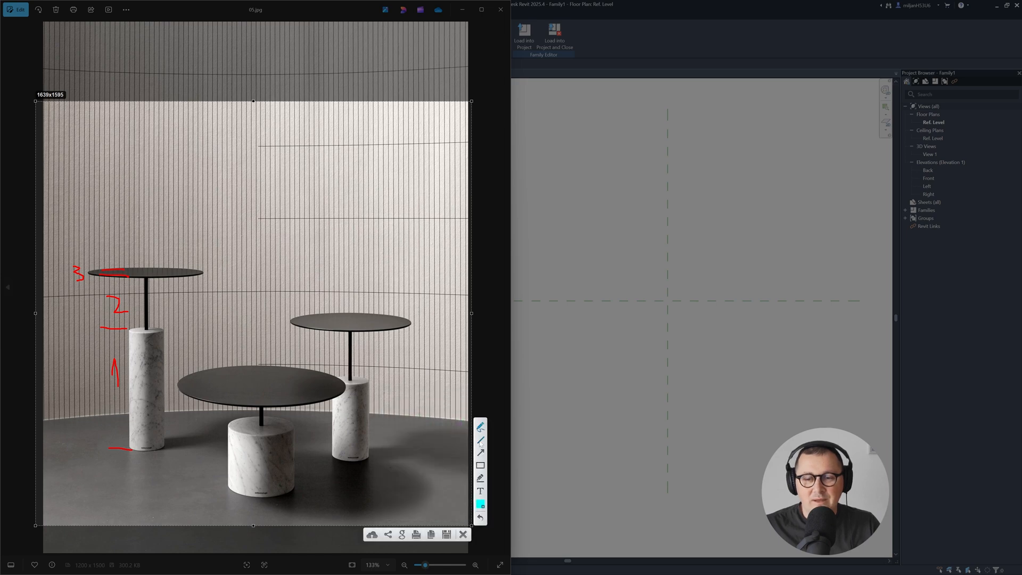
drag(69, 331, 239, 331)
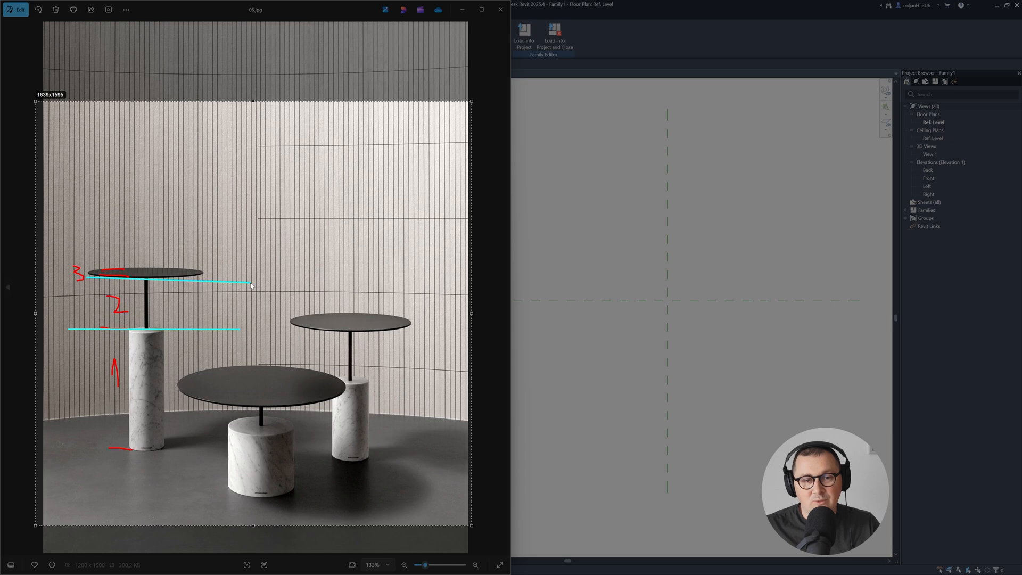
drag(88, 276, 255, 280)
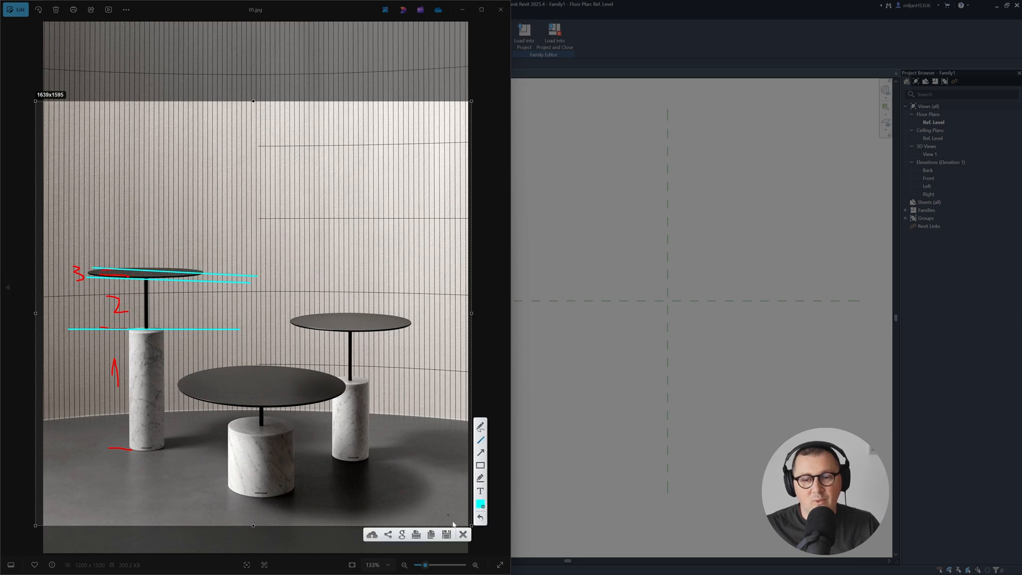
drag(258, 346, 255, 322)
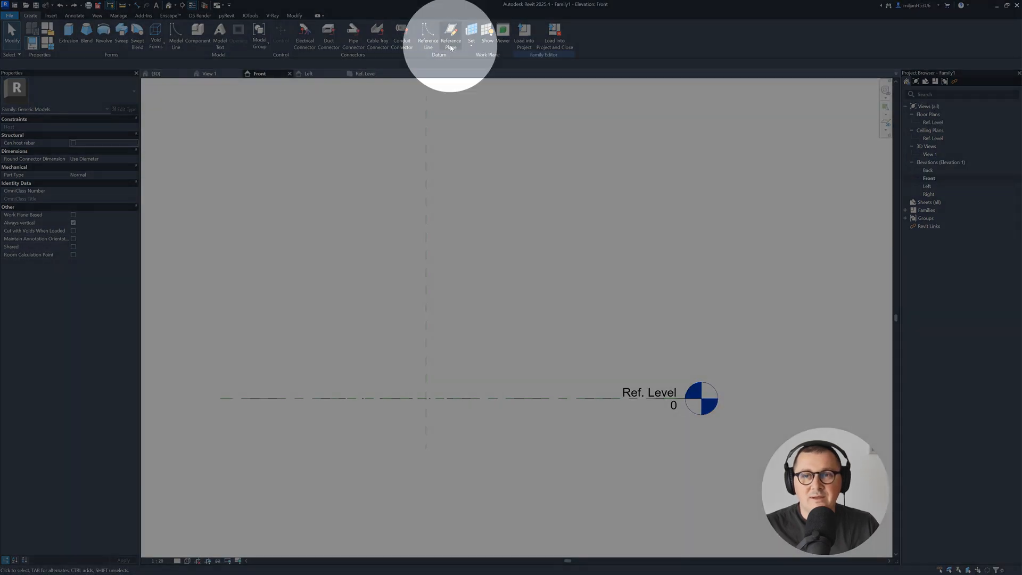
Draw three horizontal reference planes in the Front elevation, ending in the Ref. Level plan.
click(451, 38)
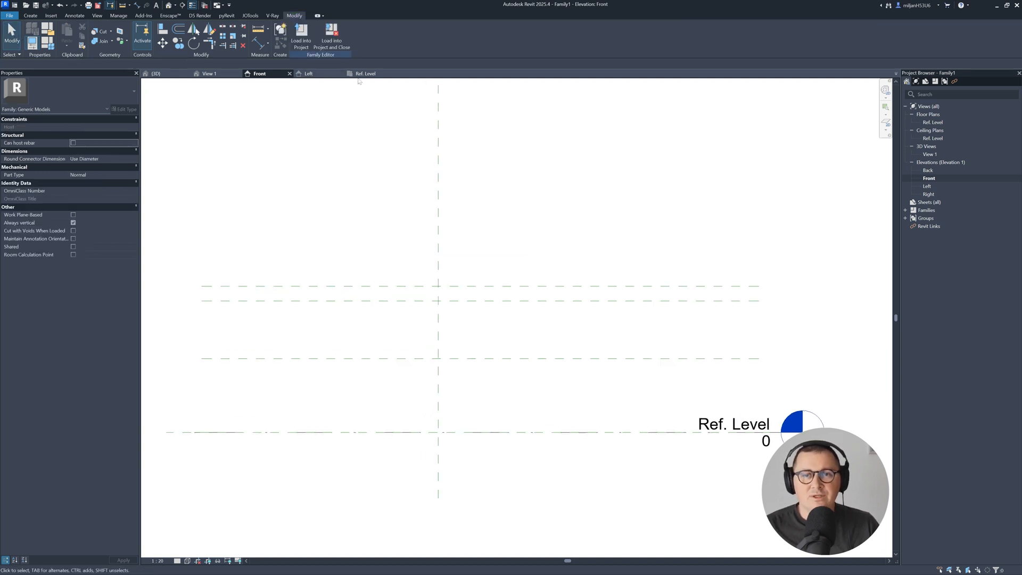
click(366, 73)
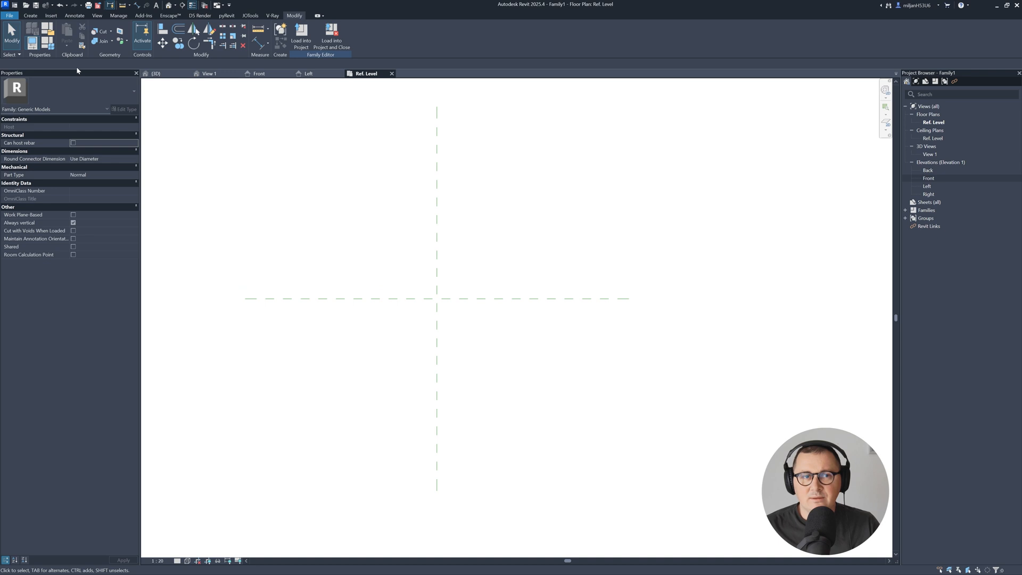
Sketch a circular extrusion and label its 260 radius with type parameter rA.
click(29, 15)
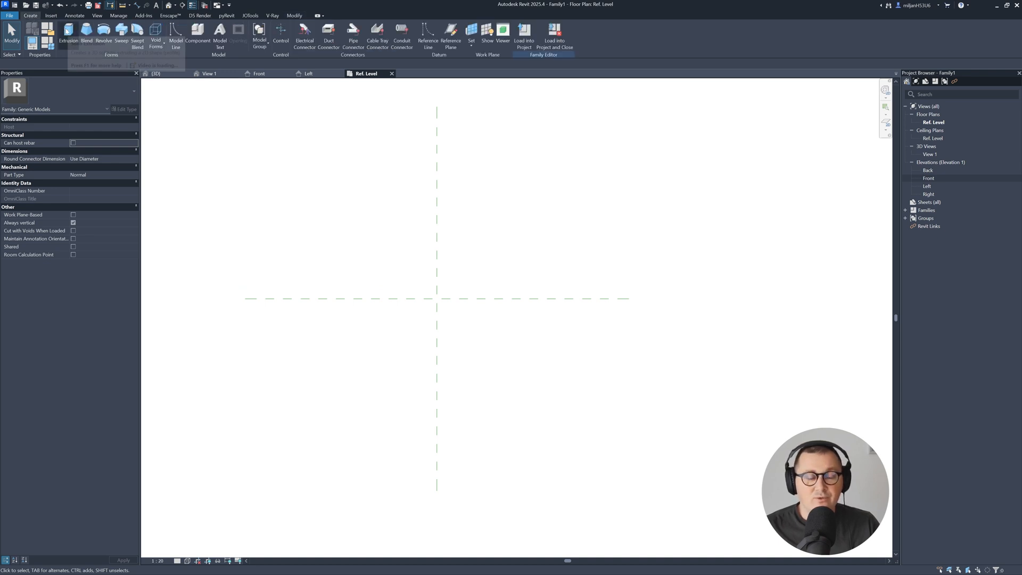
click(68, 37)
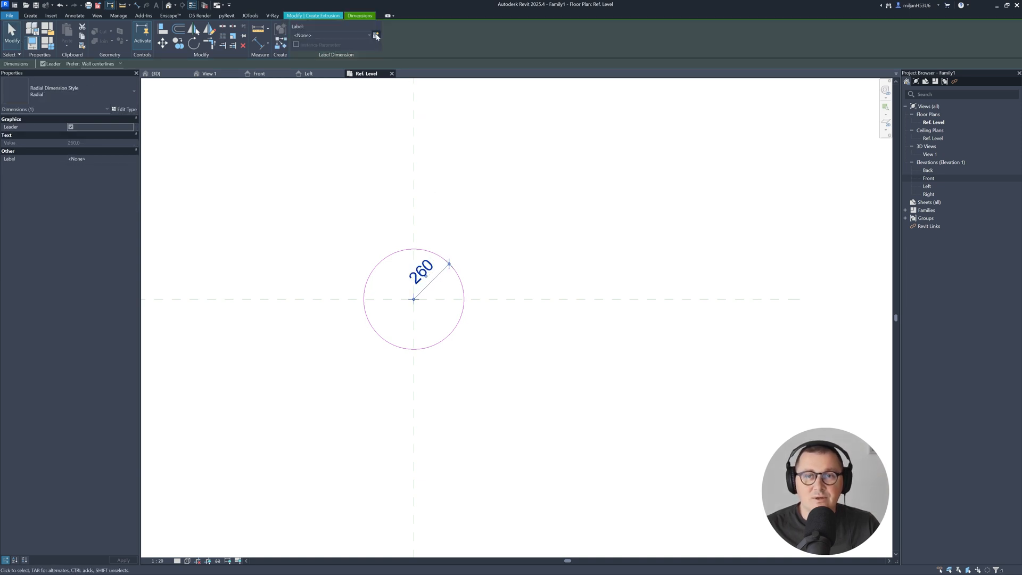
click(377, 35)
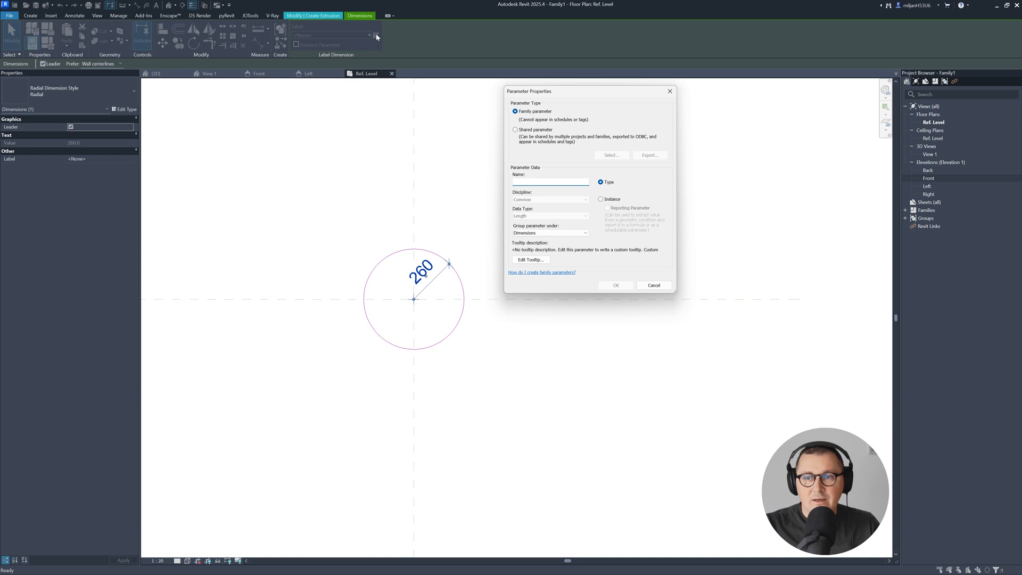
text(A)
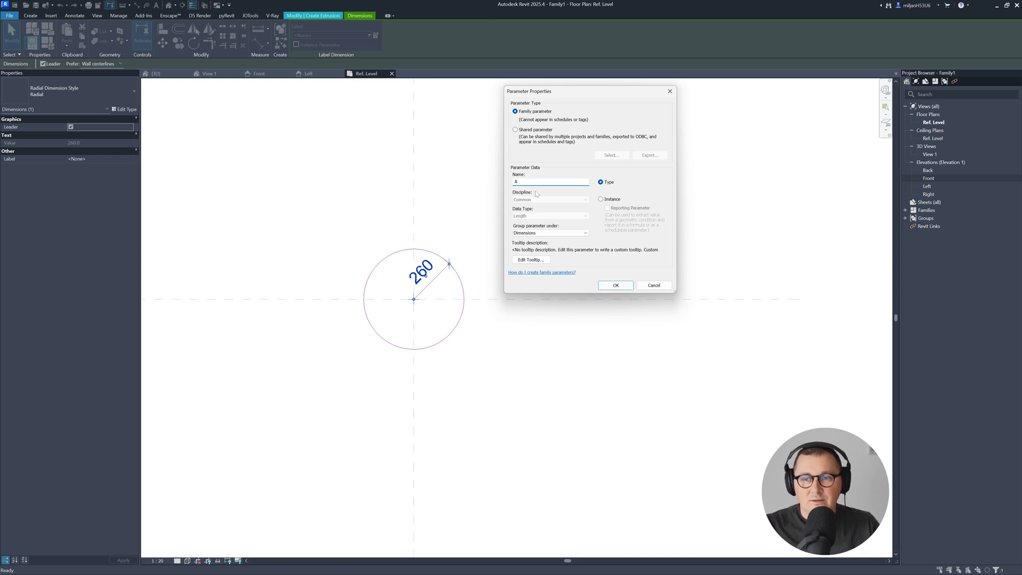
text(rA)
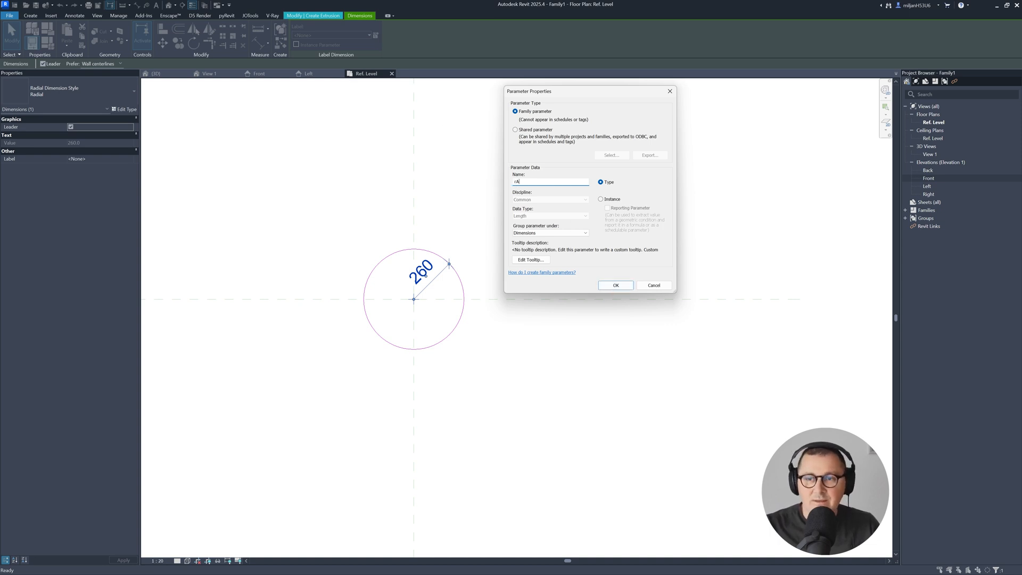
click(613, 286)
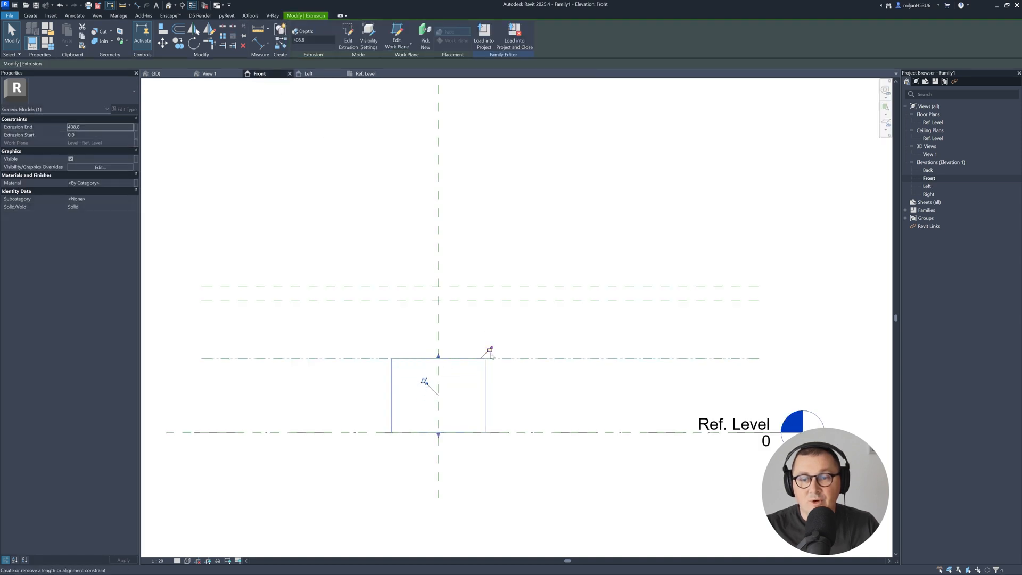
Lock the base extrusion's top to the lowest reference plane and return to Ref. Level.
click(355, 374)
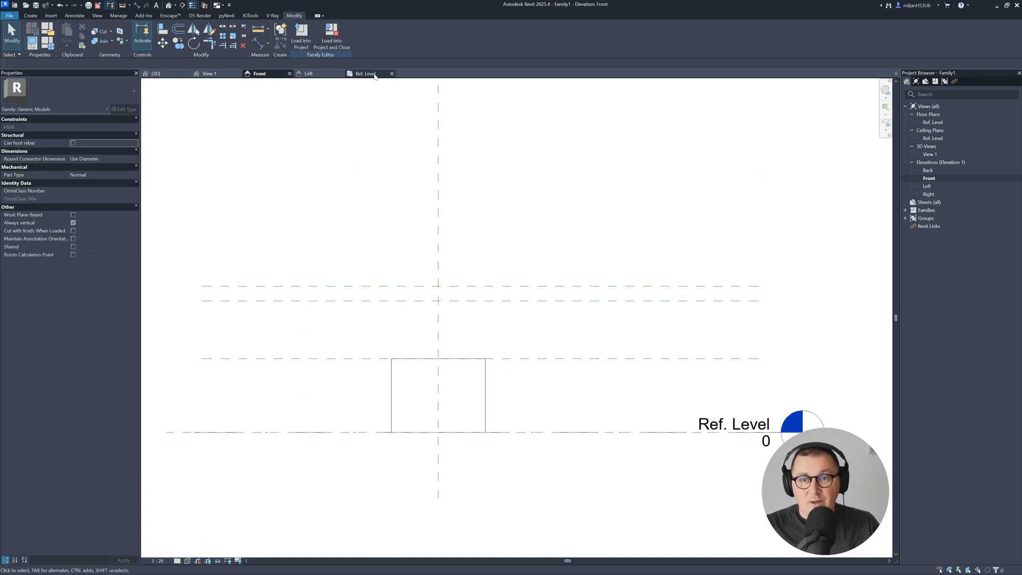
click(365, 73)
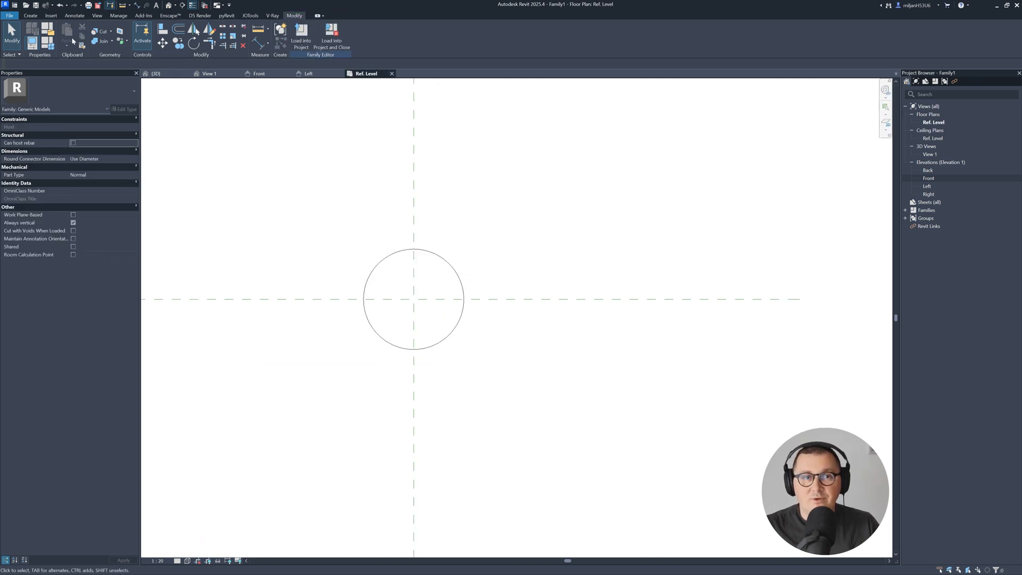
click(30, 15)
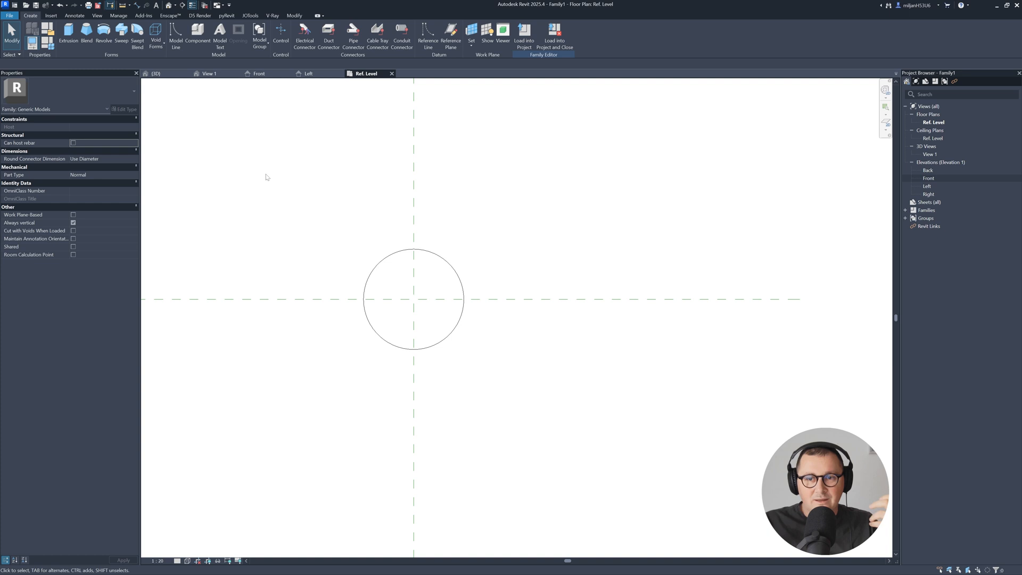
mouse_move(68, 39)
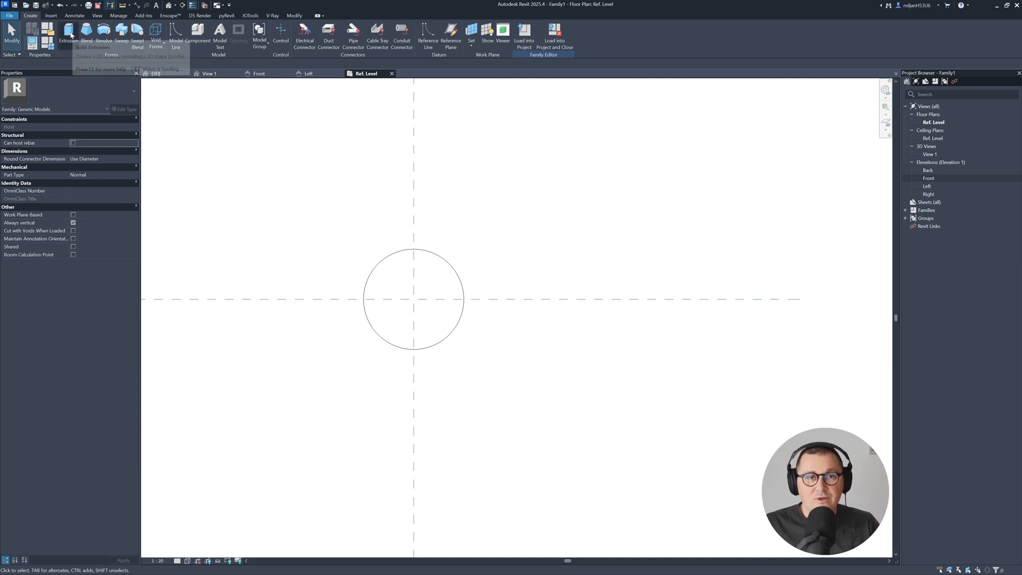
Start a new extrusion with Reference Plane 1 as its work plane.
click(67, 36)
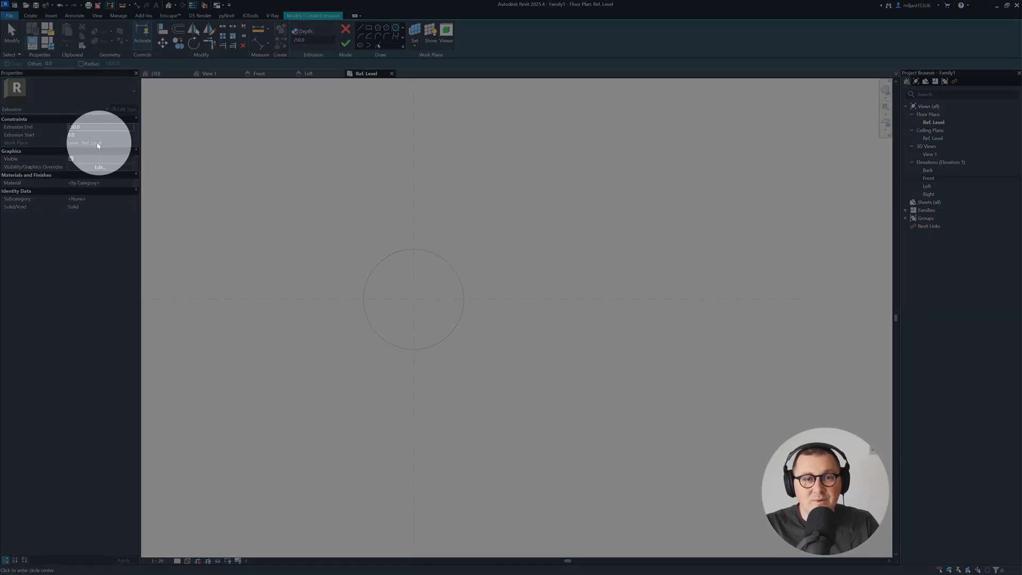
click(415, 34)
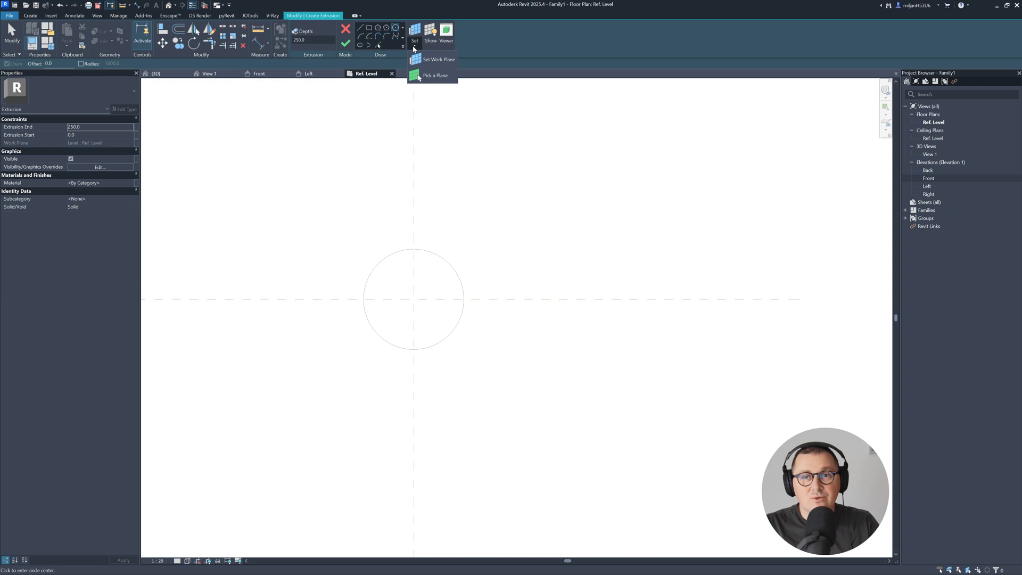
click(438, 59)
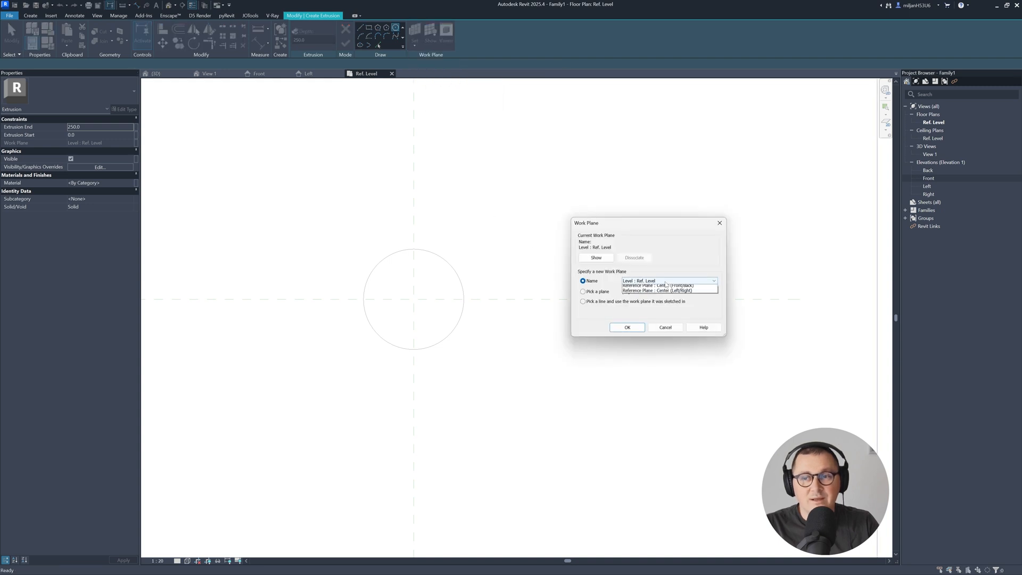
click(627, 327)
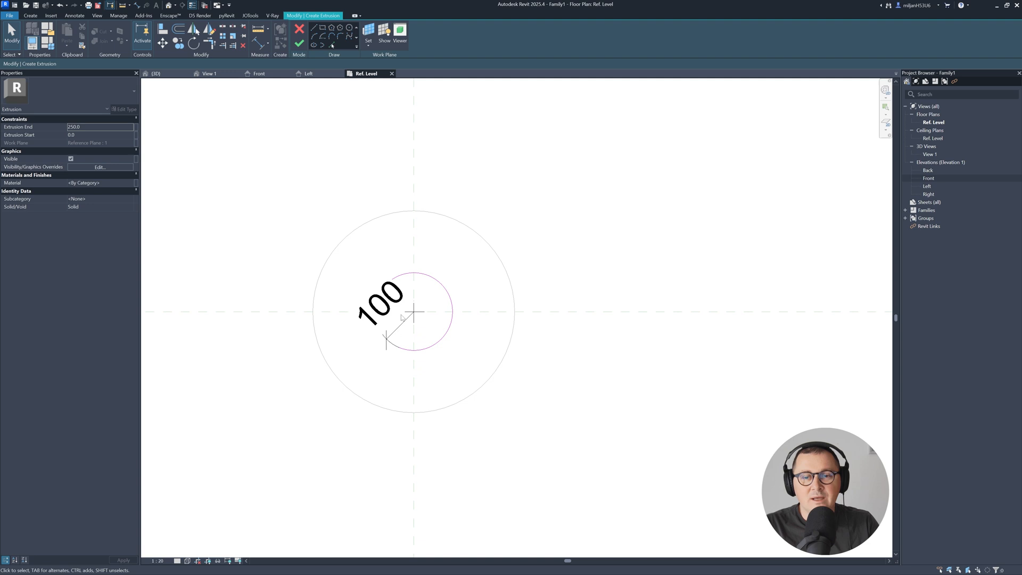
Dimension the small stem circle's radius and label it with type parameter rB.
click(379, 306)
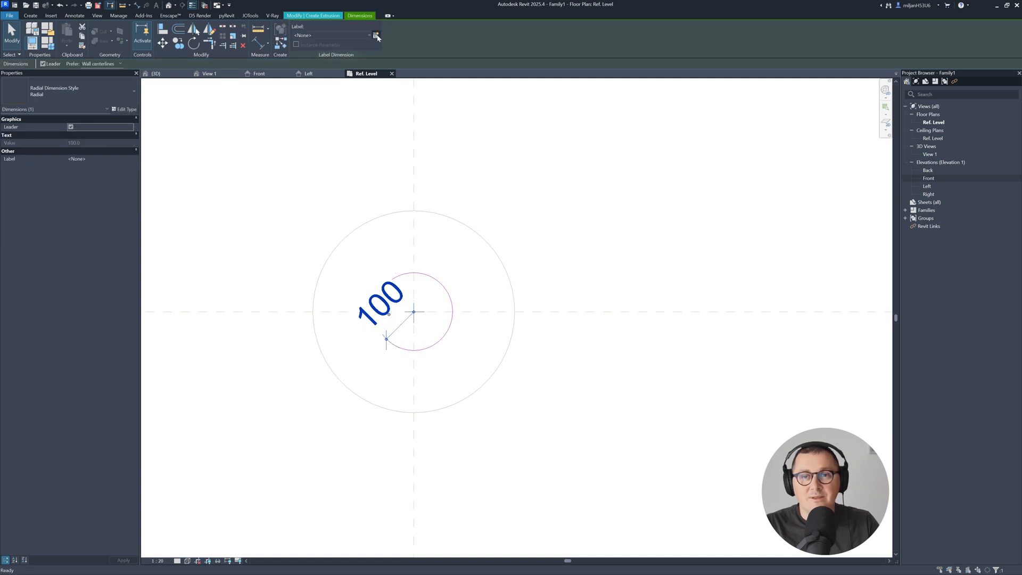
click(377, 35)
text(R)
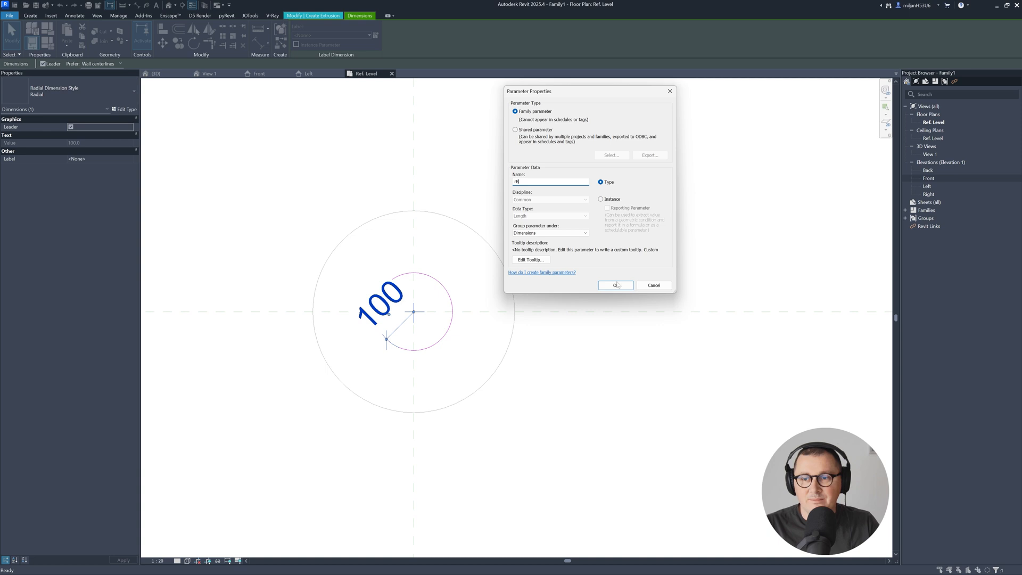
click(615, 285)
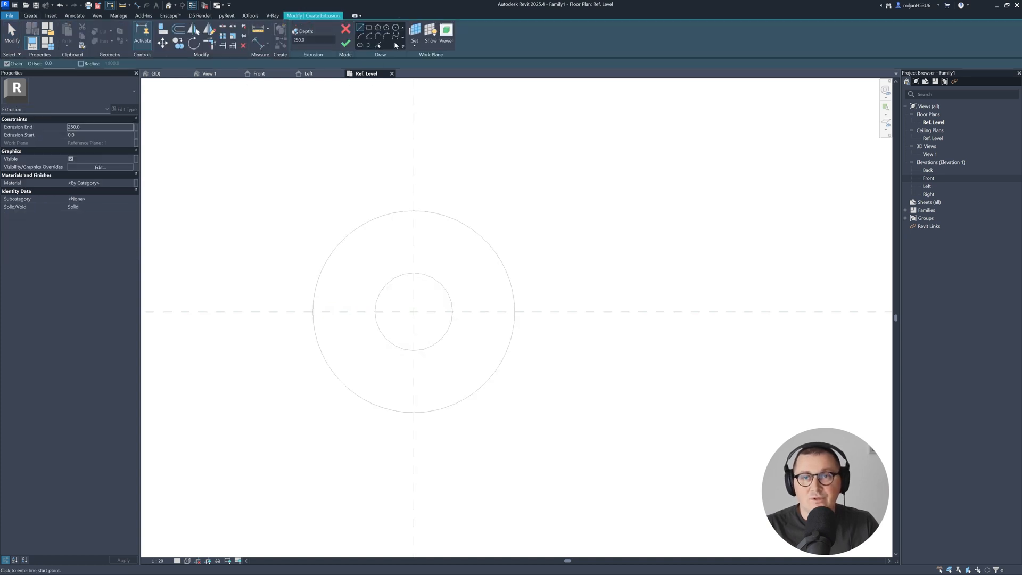
Set the extrusion's work plane to Reference Plane 2.
click(414, 31)
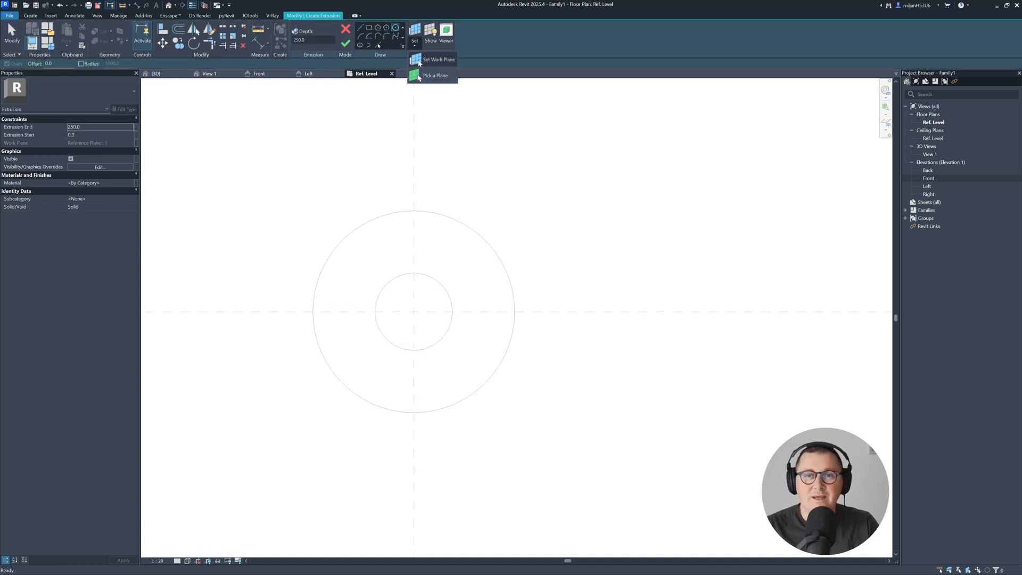
click(438, 59)
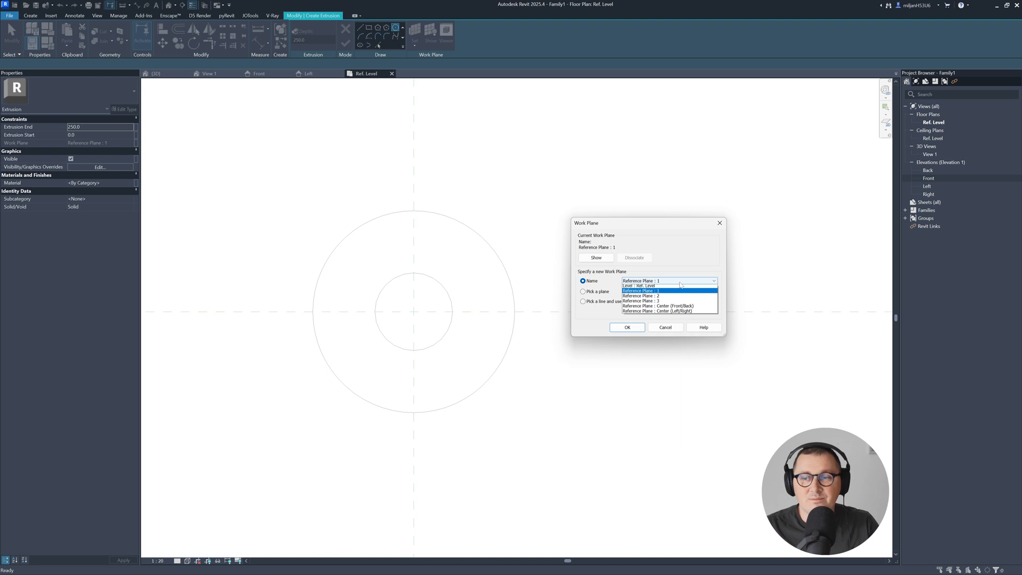
click(639, 296)
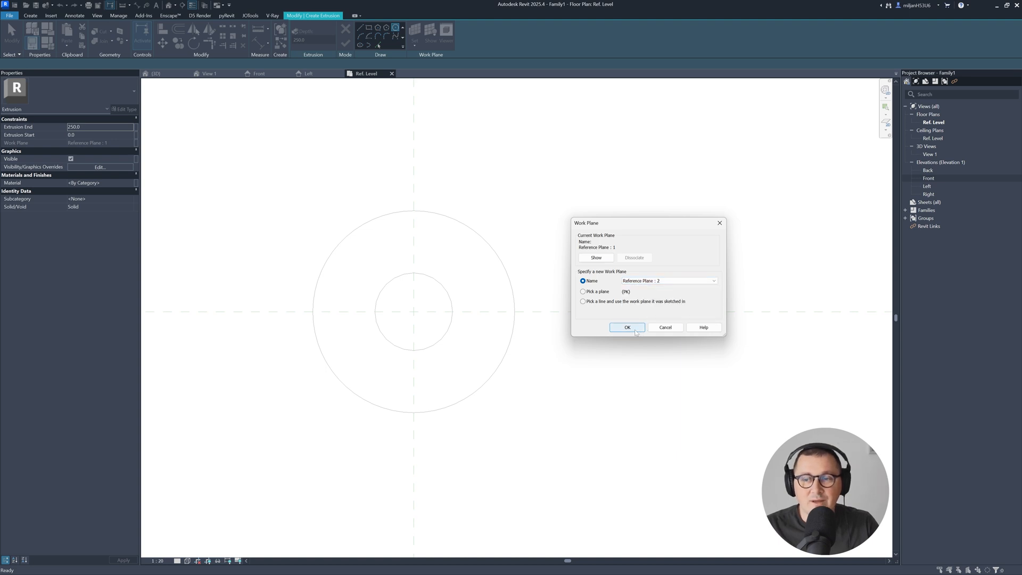
click(627, 328)
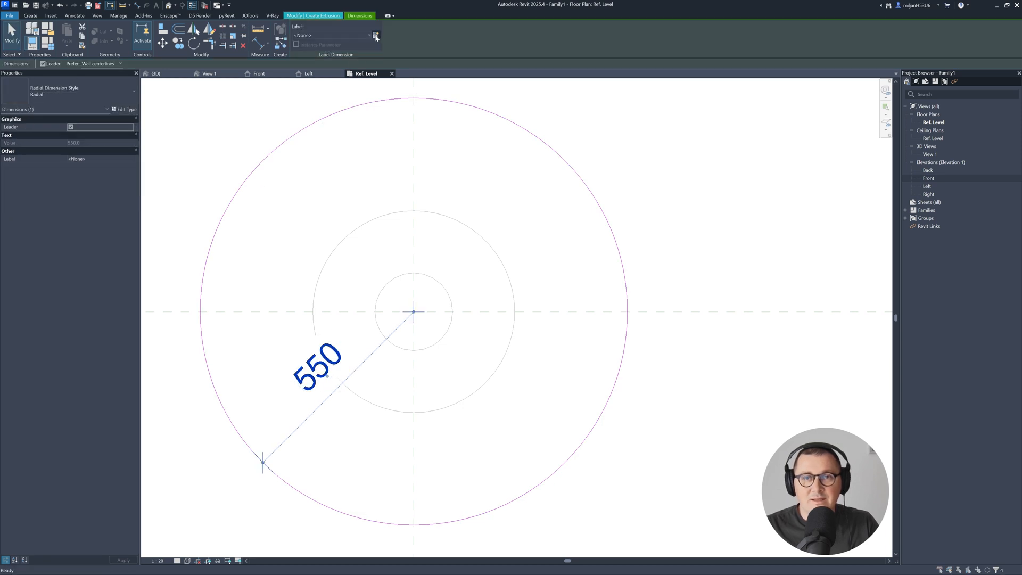
Label the large circle's 550 radius dimension with new type parameter rC.
click(376, 35)
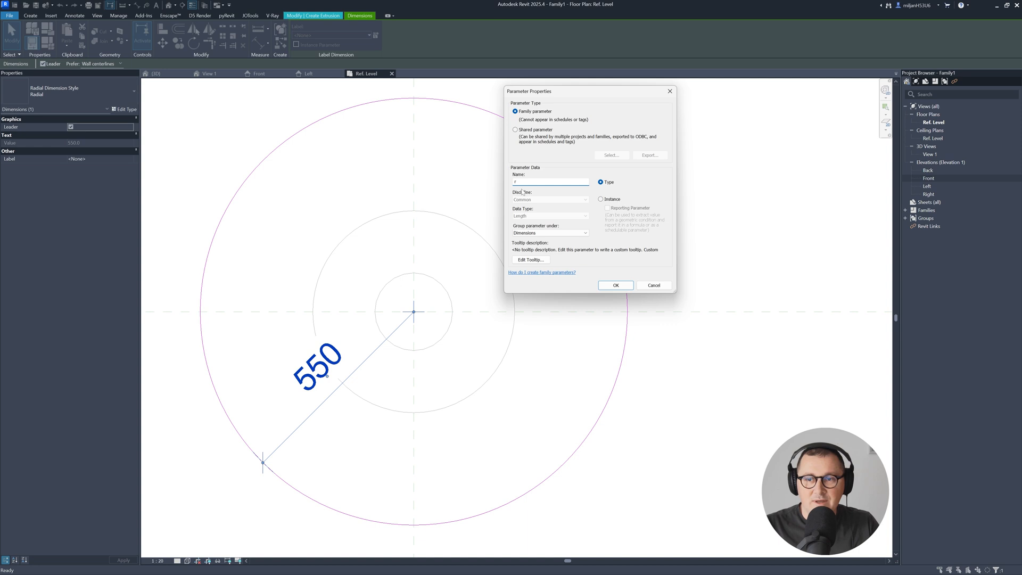
text(C)
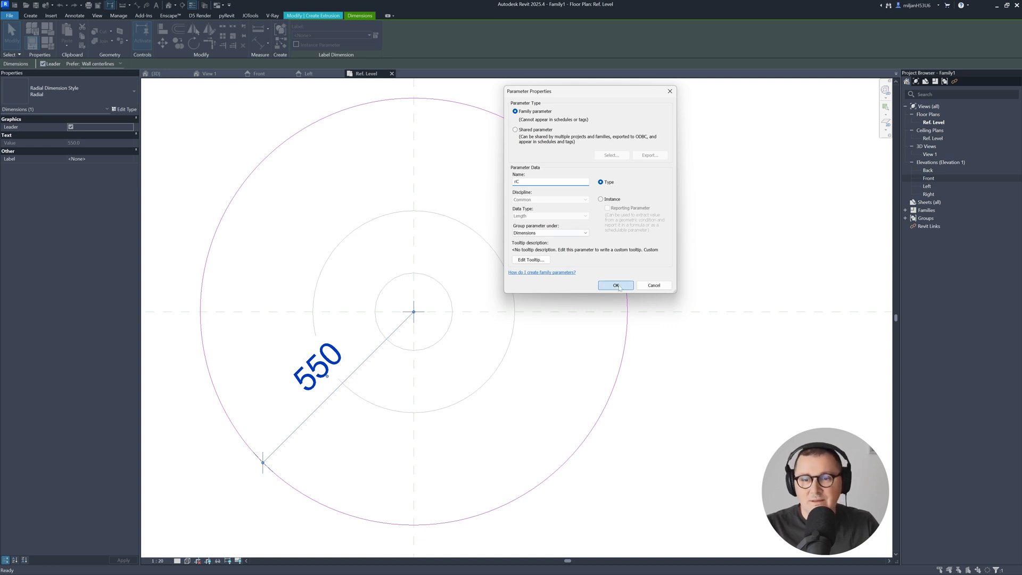
click(614, 286)
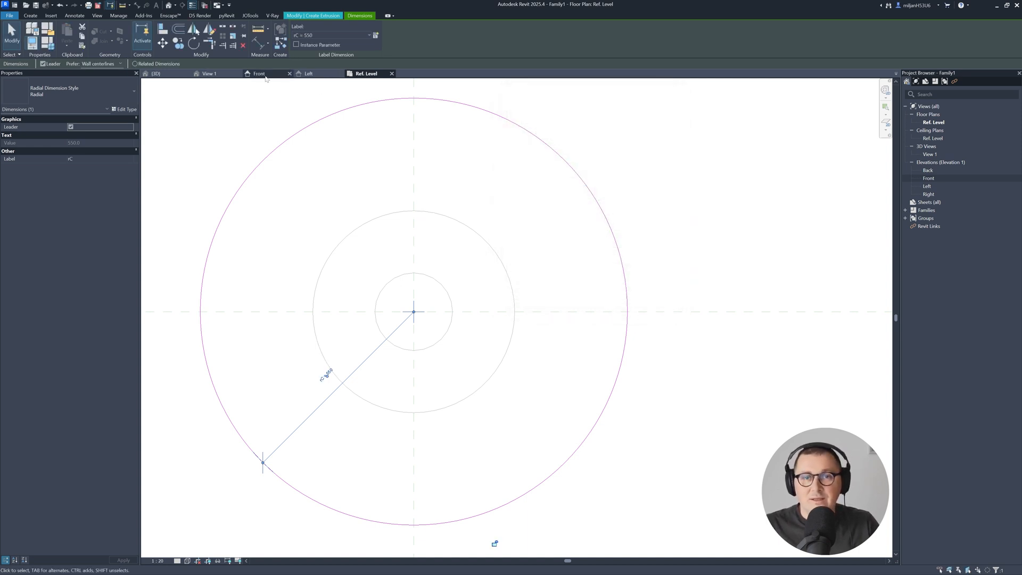
Finish the tabletop extrusion and set rA to 150 and rC to 350 in Family Types.
click(258, 73)
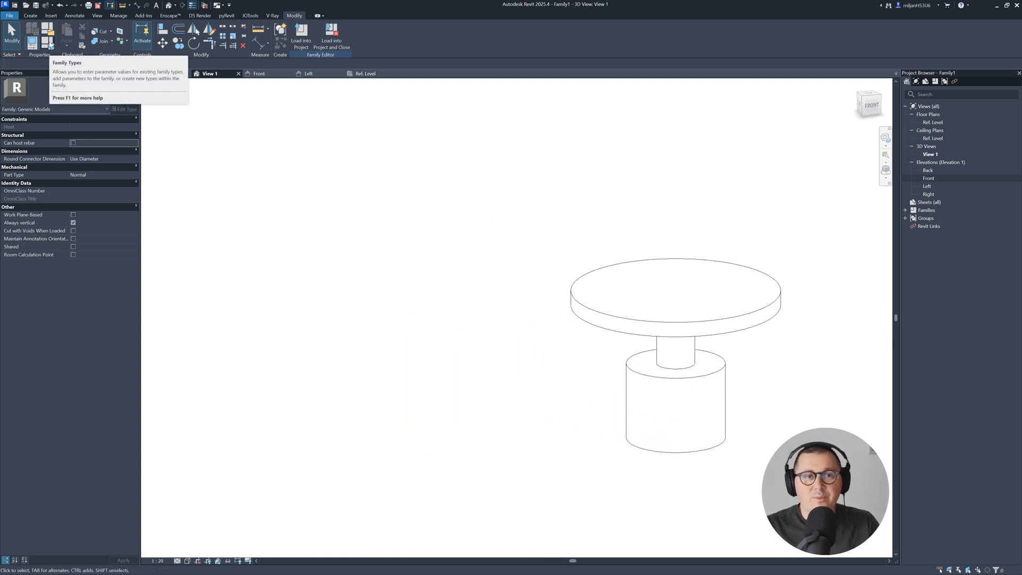
click(47, 31)
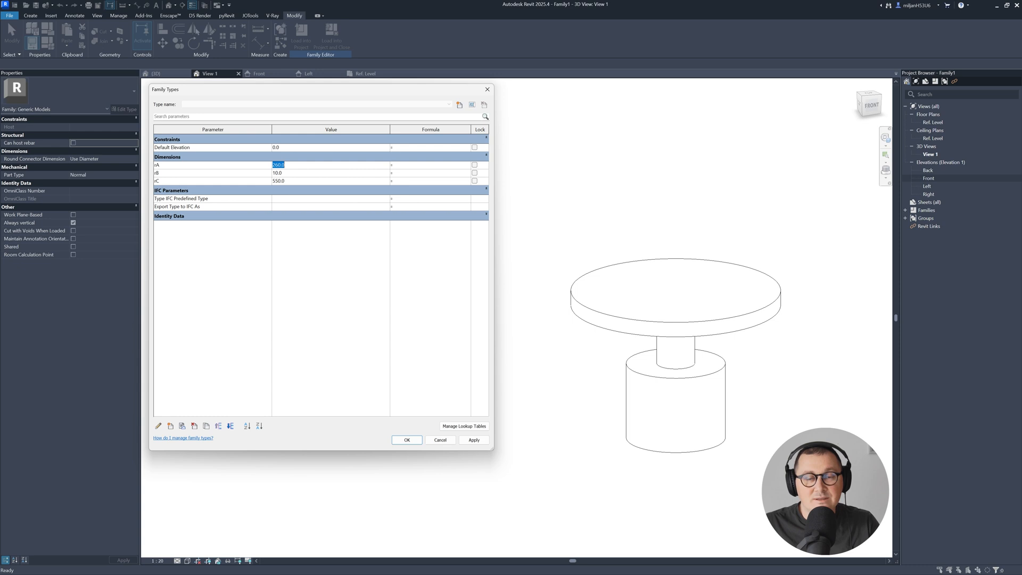
click(278, 180)
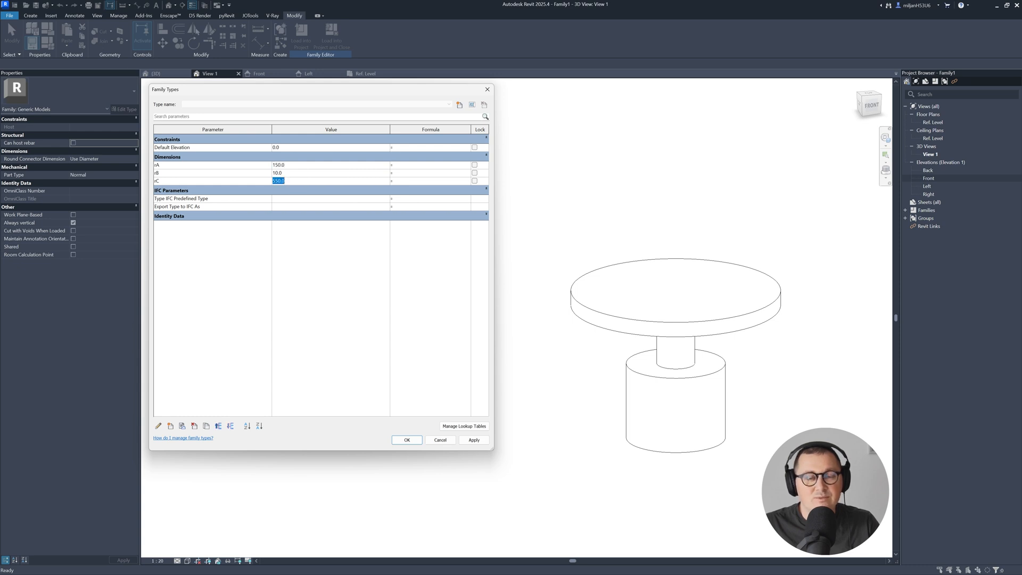
click(473, 439)
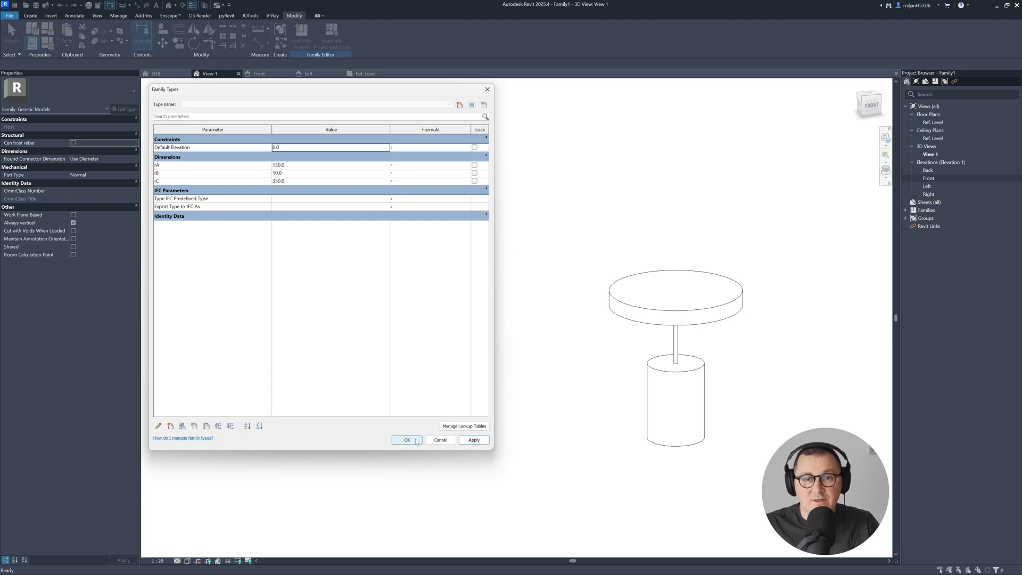
click(406, 440)
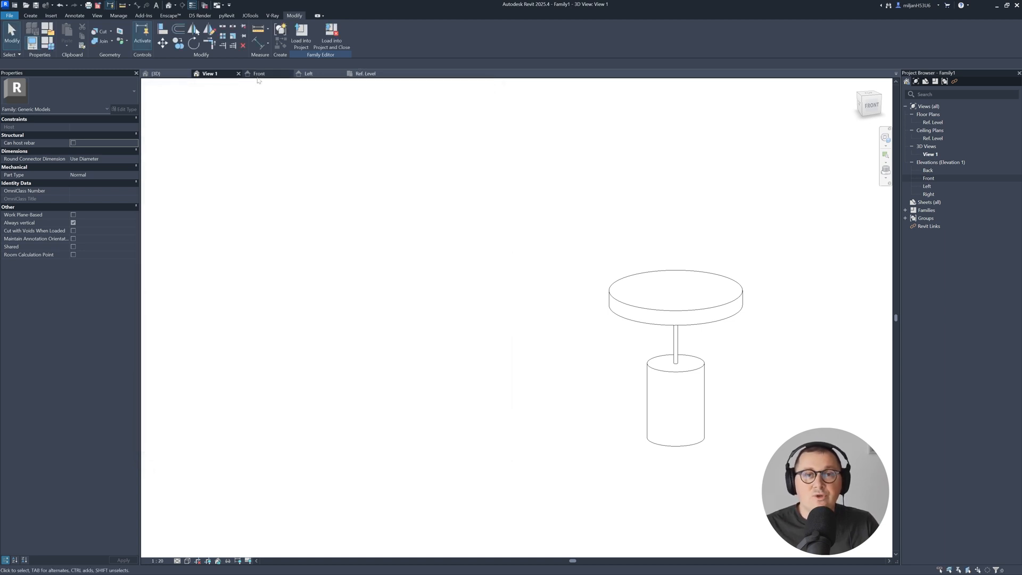
mouse_move(258, 73)
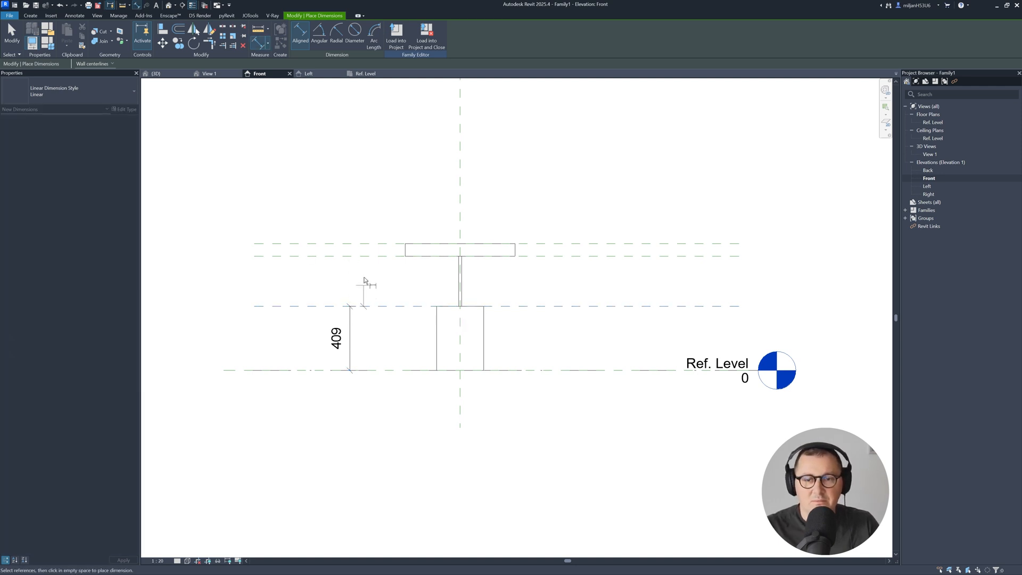
Dimension the base, stem and tabletop heights and label them hA, hB and hC.
click(368, 264)
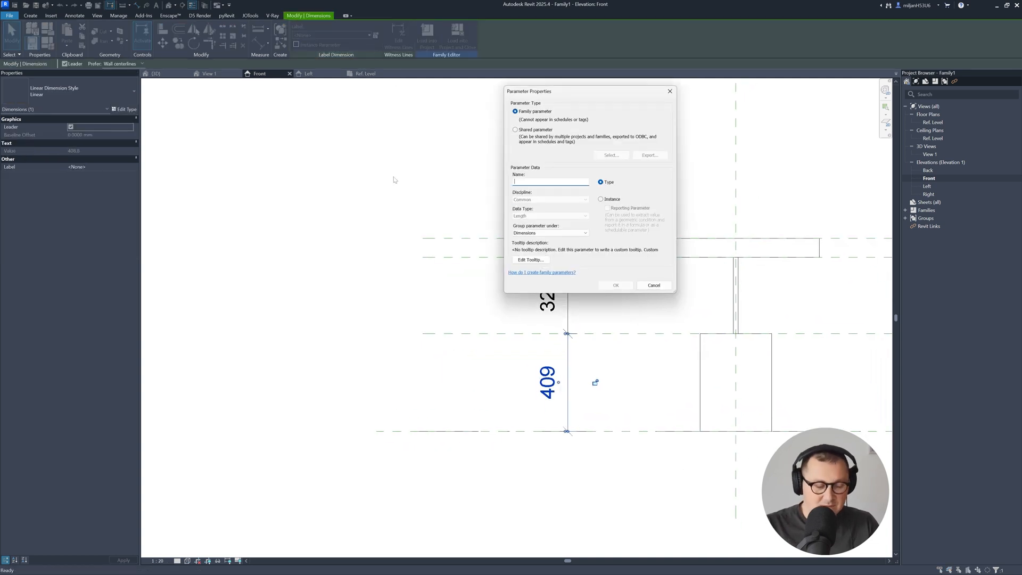
text(N)
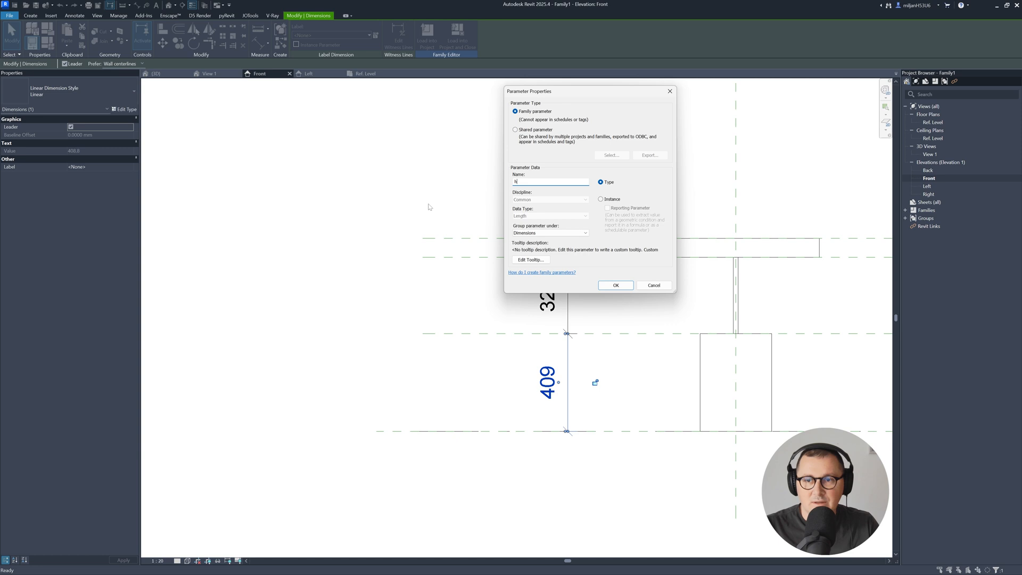
click(613, 285)
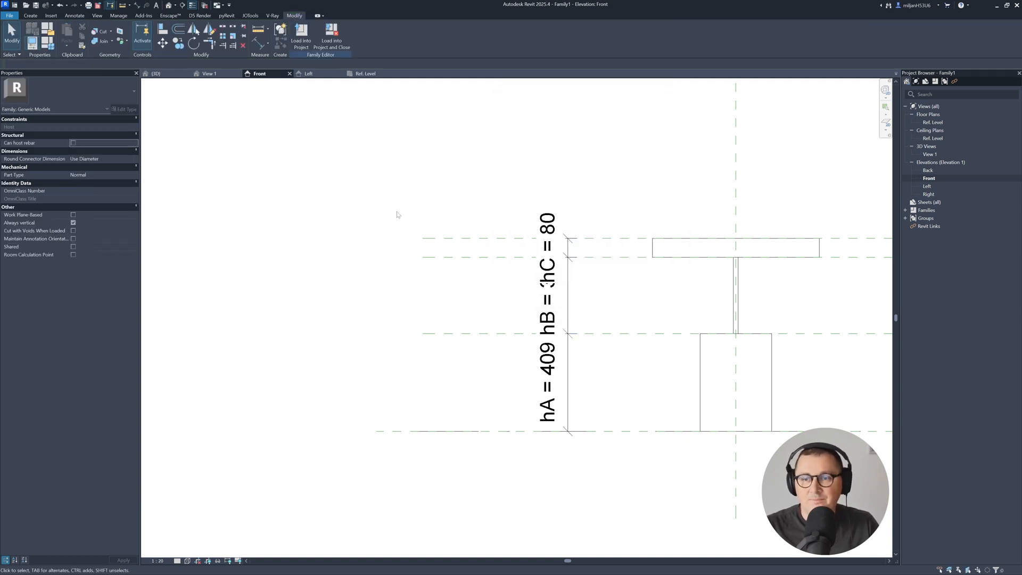
Set the table family dimensions to hB 290, hC 10, rA 75, rB 5 and rC 300.
click(210, 73)
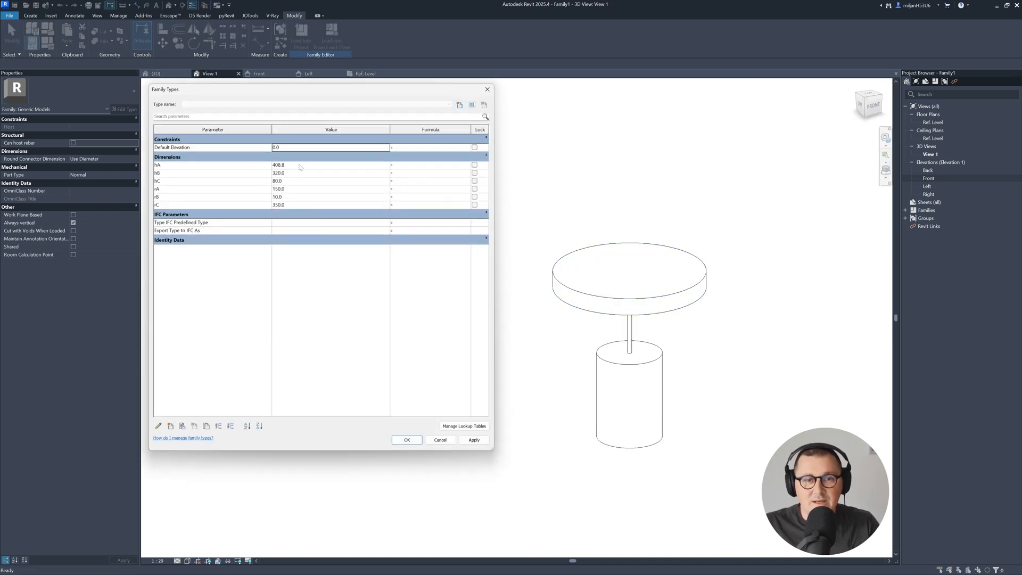
text(45)
click(330, 173)
text(3)
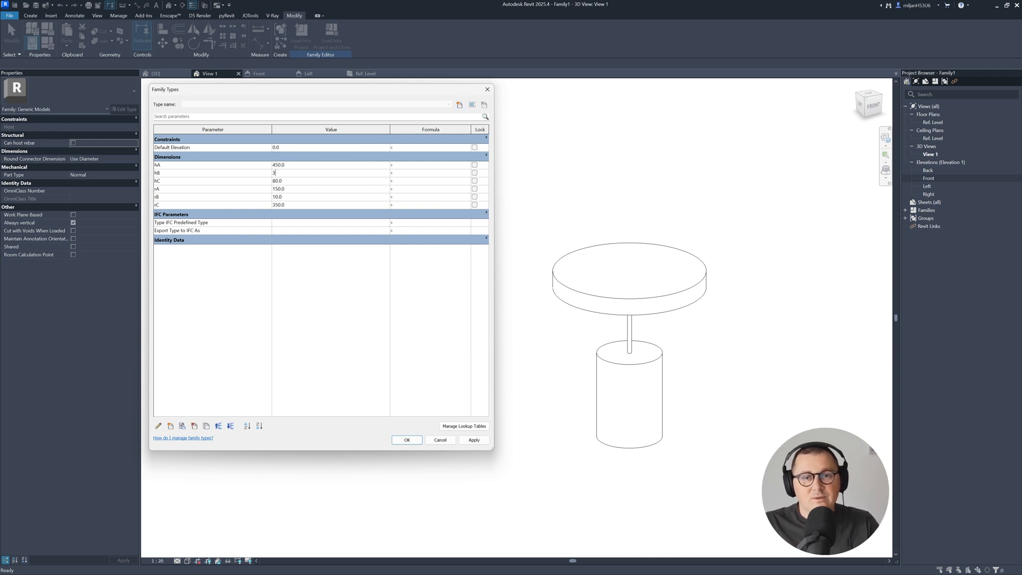
text(0)
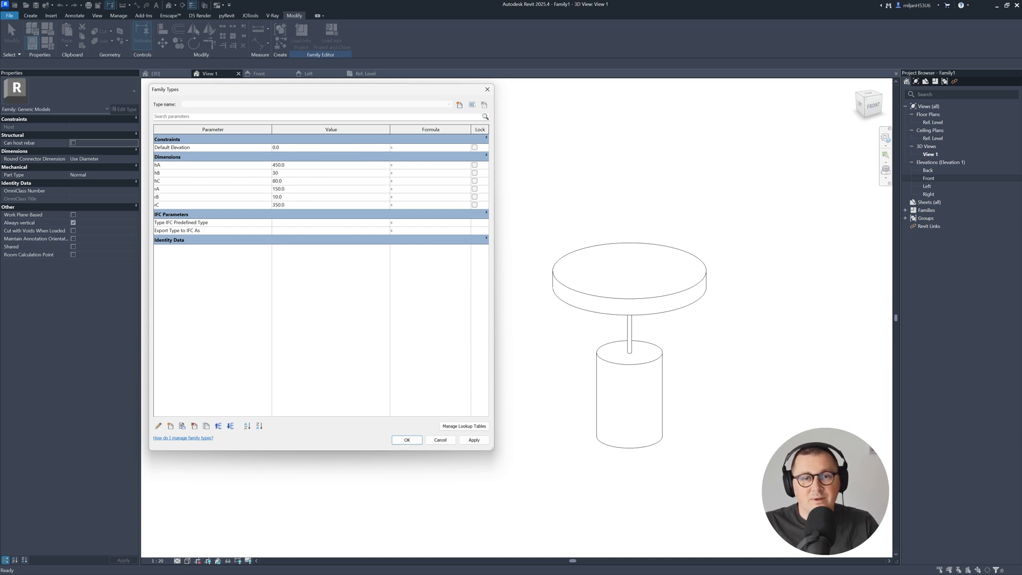
text(250)
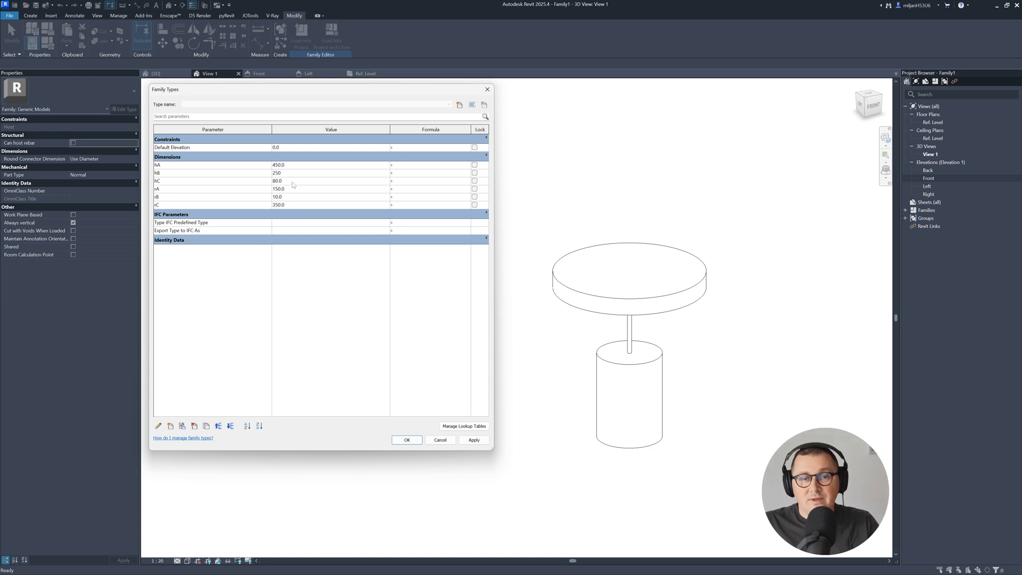
text(275)
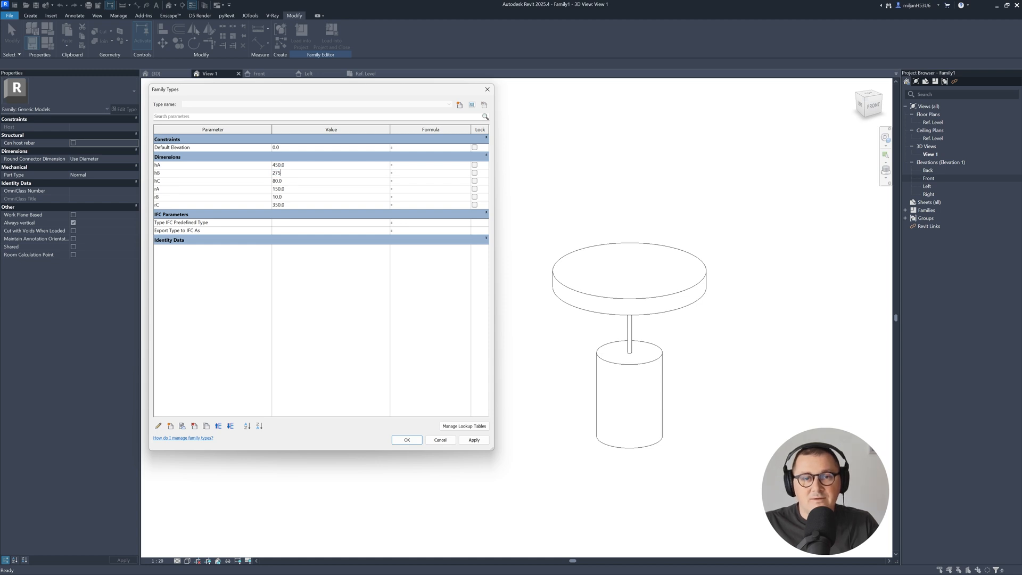
click(293, 181)
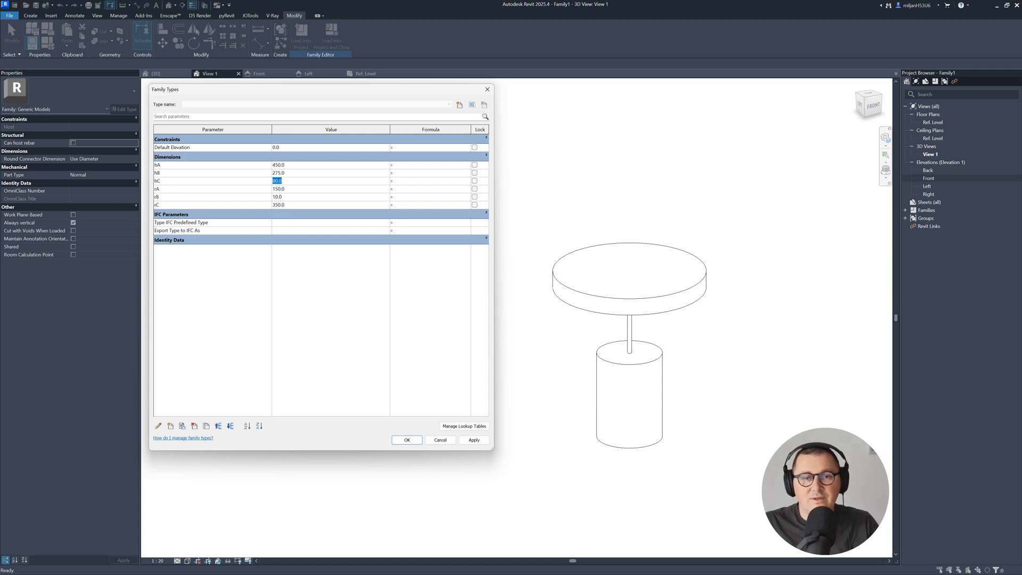
click(473, 439)
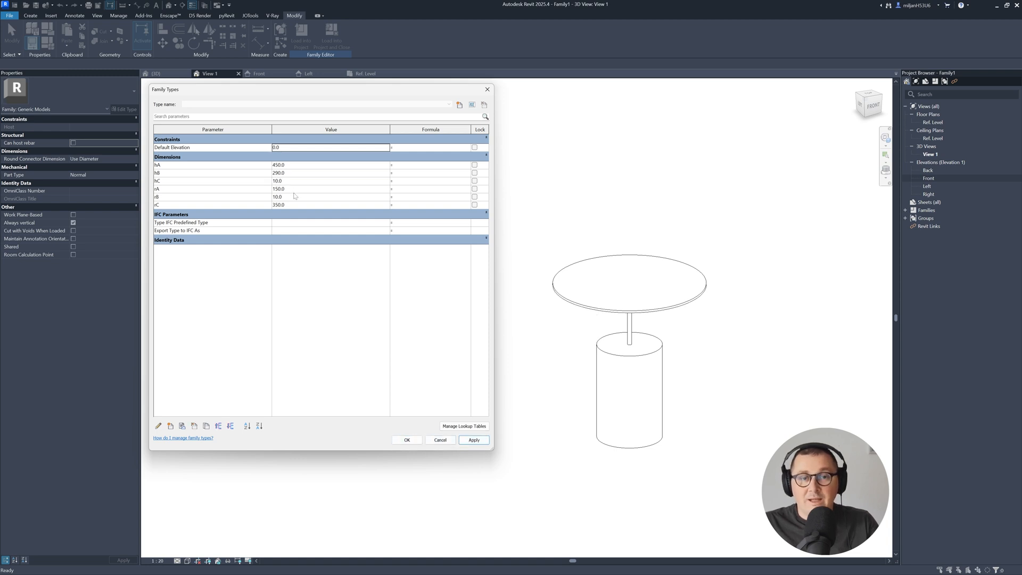
text(75)
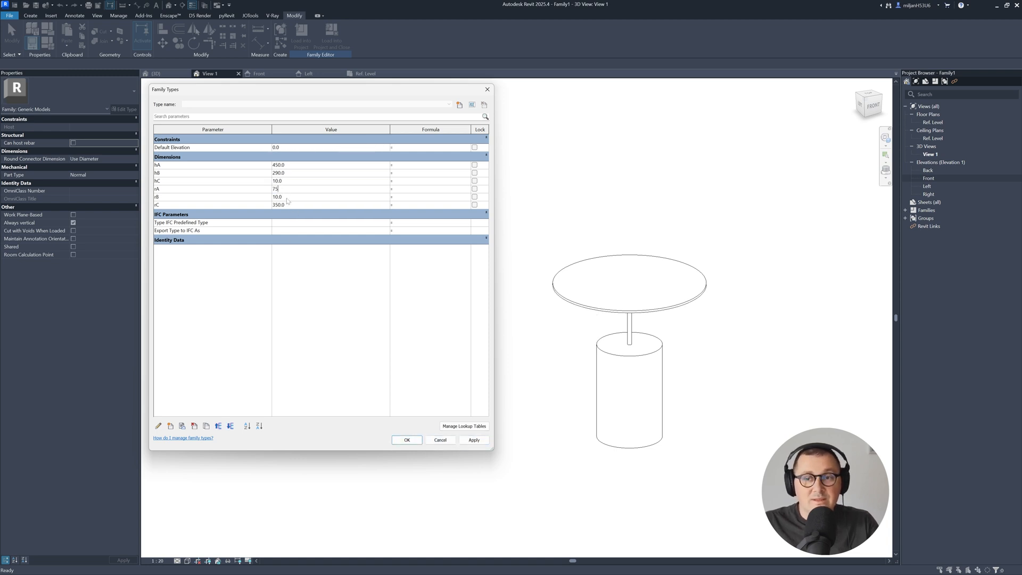
text(5.0)
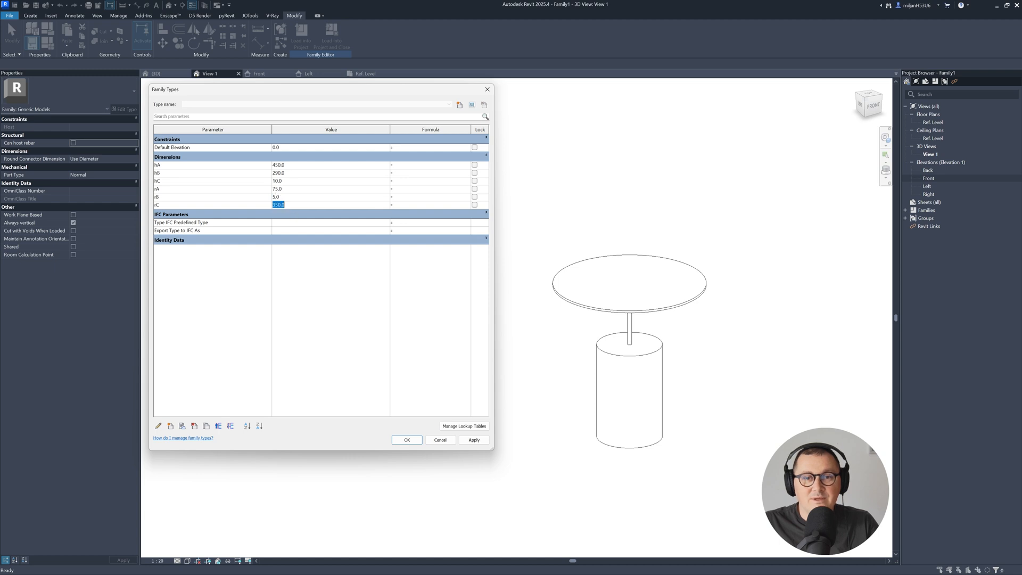
text(300)
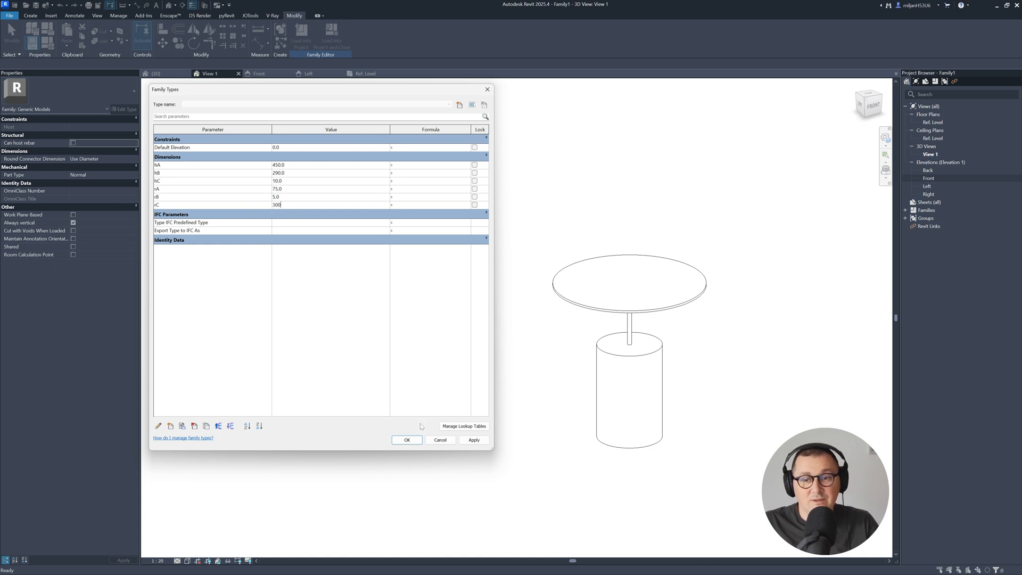
click(406, 439)
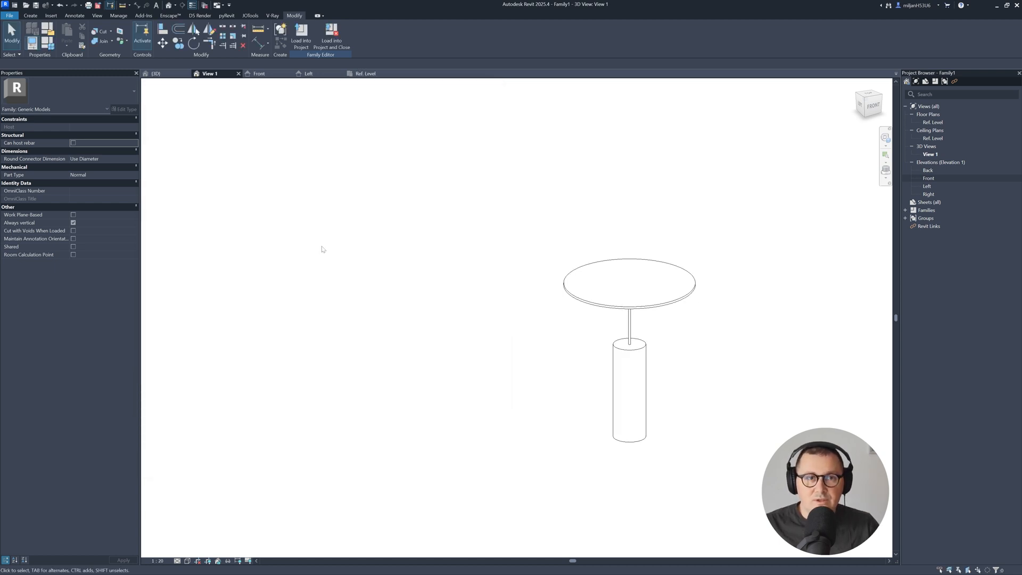
mouse_move(49, 31)
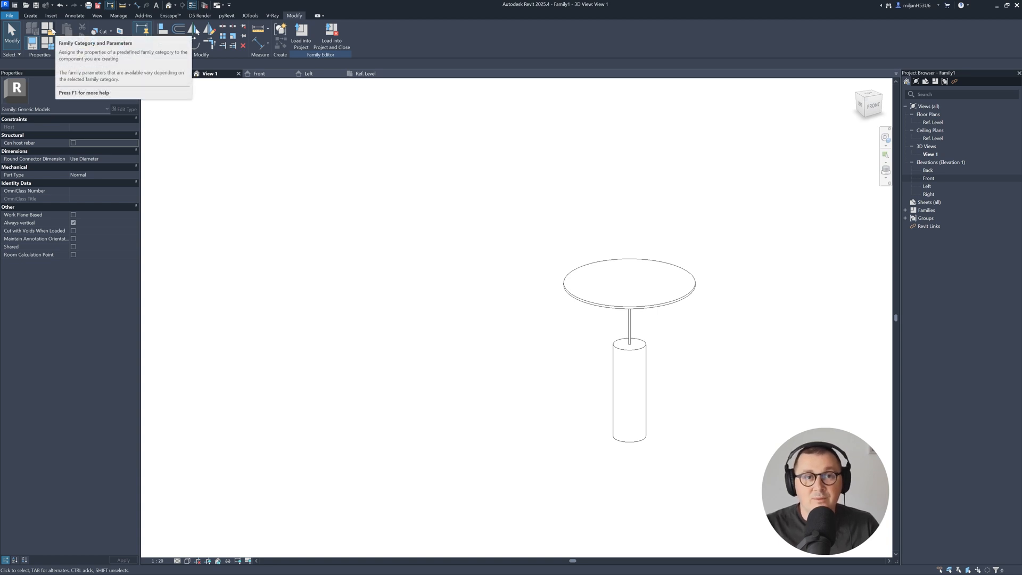
Categorise the family as Furniture and save it as 0136_Table.
click(48, 29)
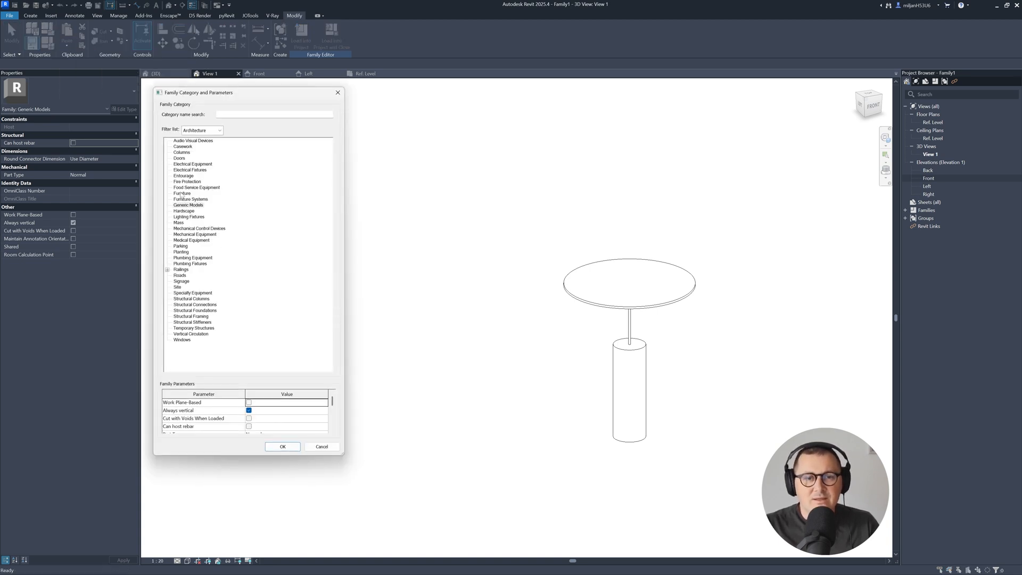
click(282, 447)
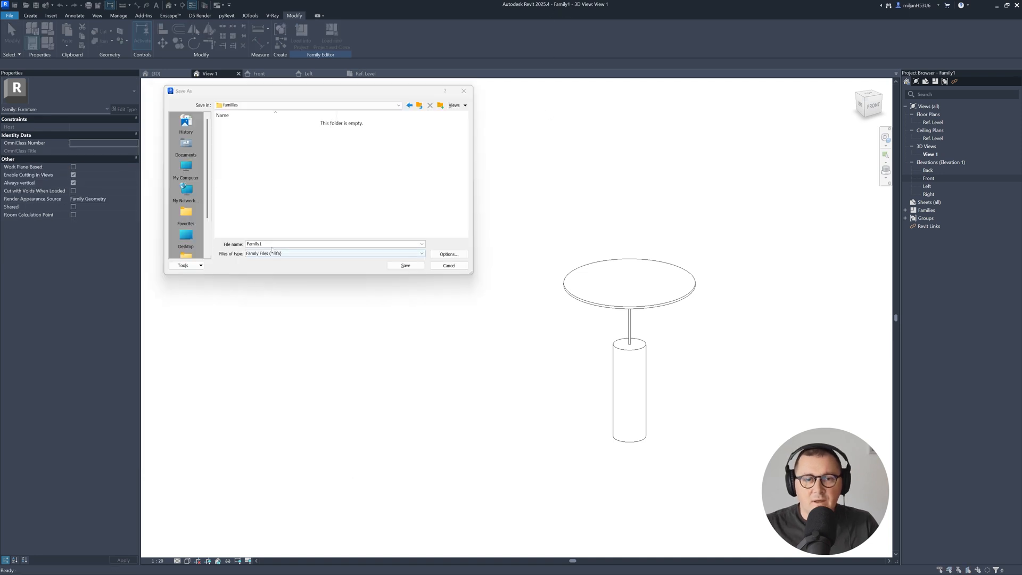
text(0135_Model In Place Extrusion.rvt)
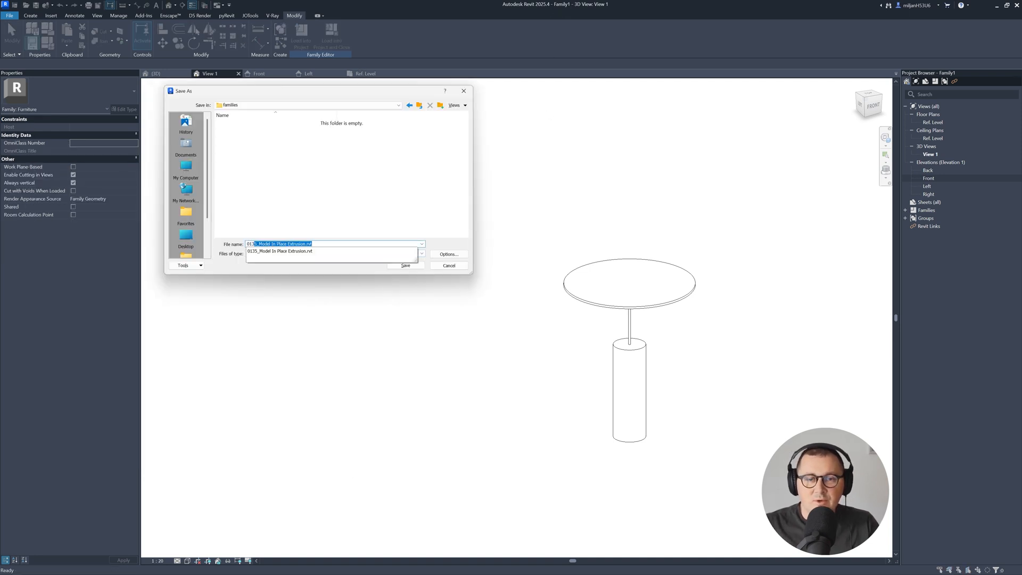
text(0136_Tab)
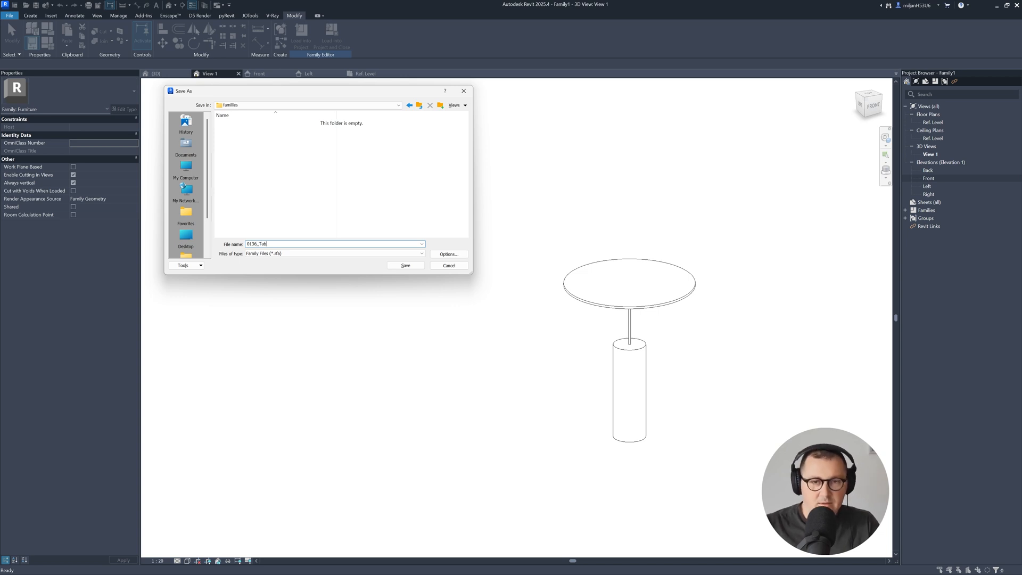
click(404, 265)
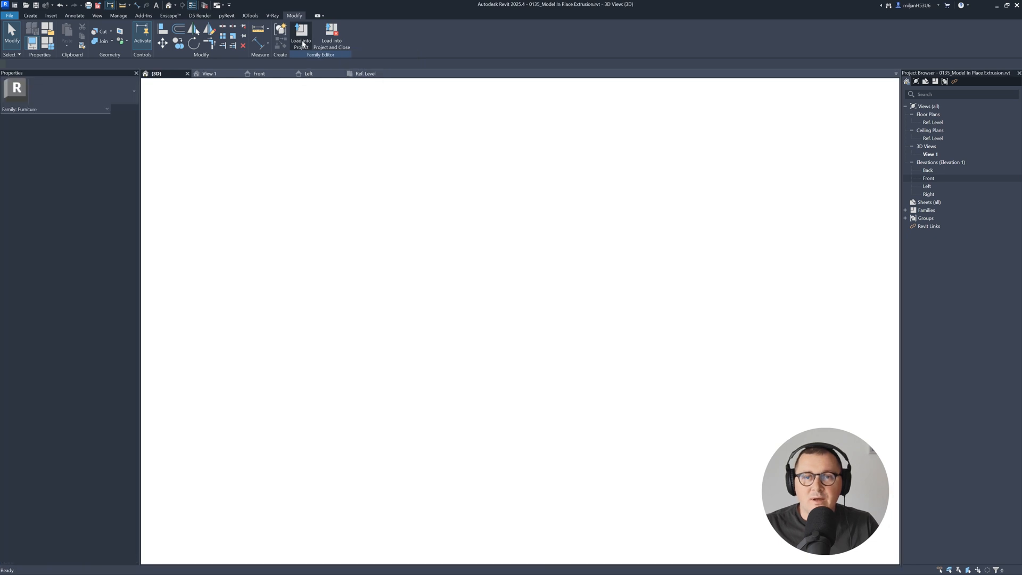
Place the table in the project and create type 0136_Table 2 with hA 250, hB 600.
click(300, 37)
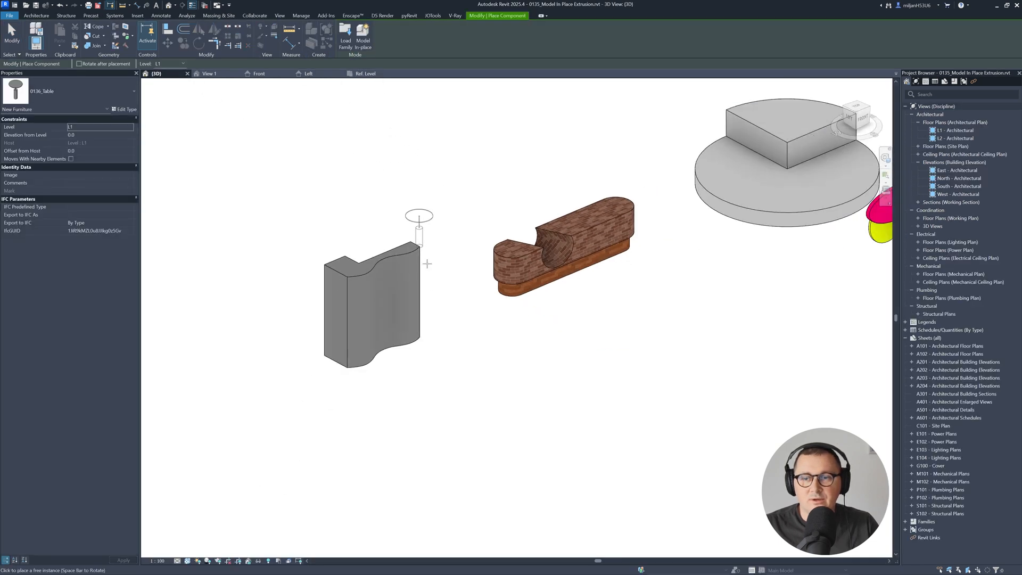
mouse_move(537, 358)
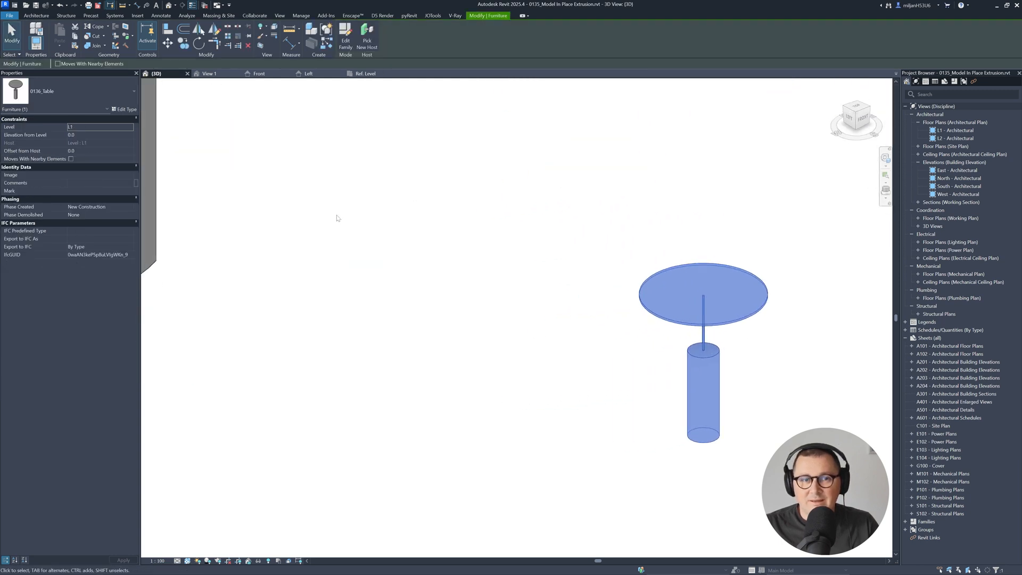
click(125, 108)
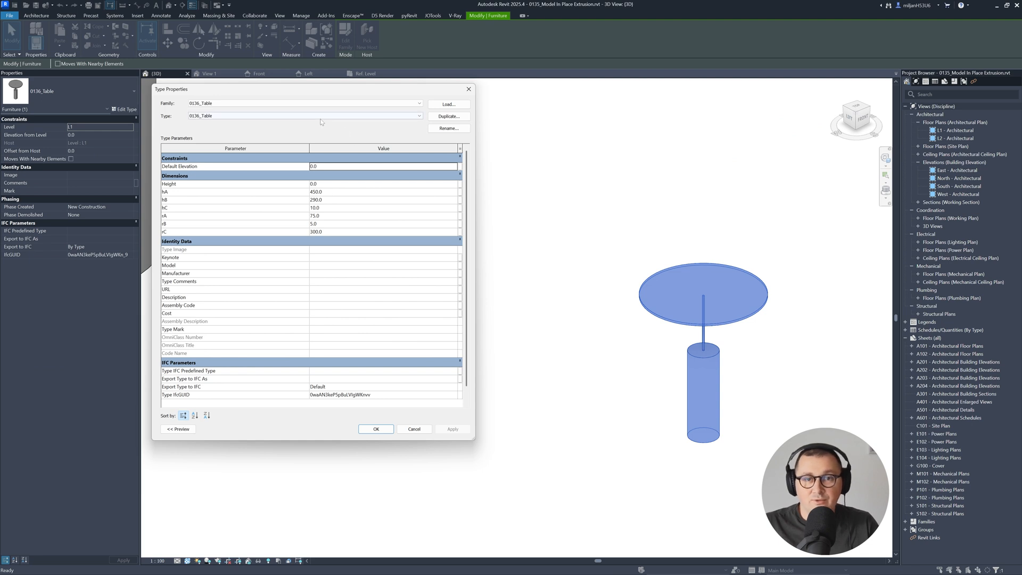
click(448, 116)
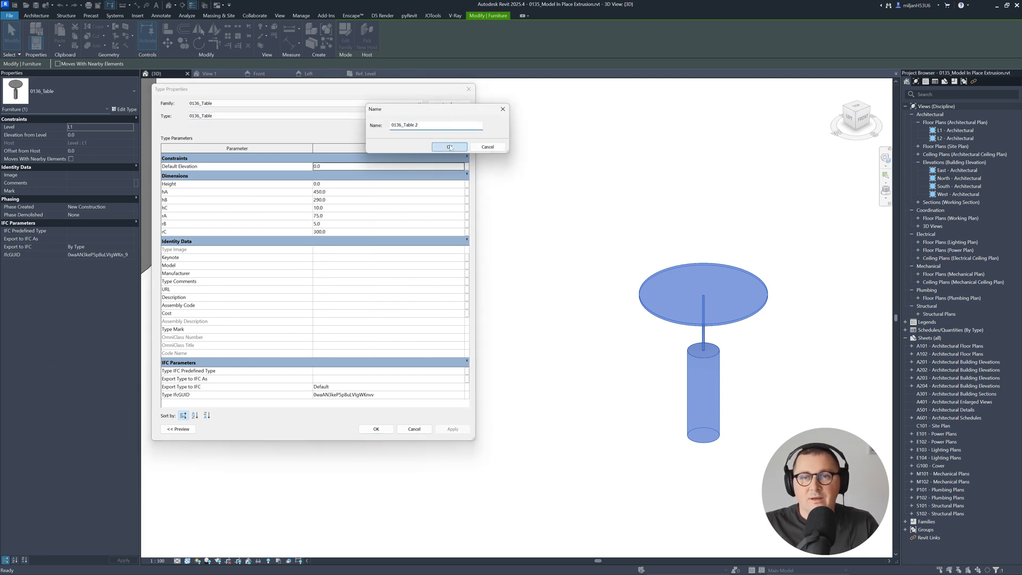
click(448, 147)
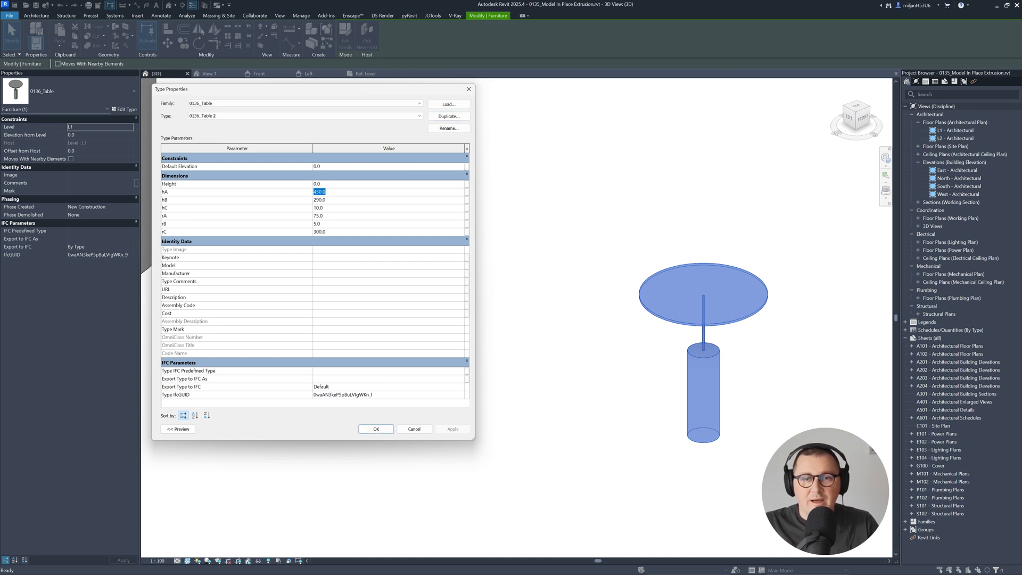
text(25)
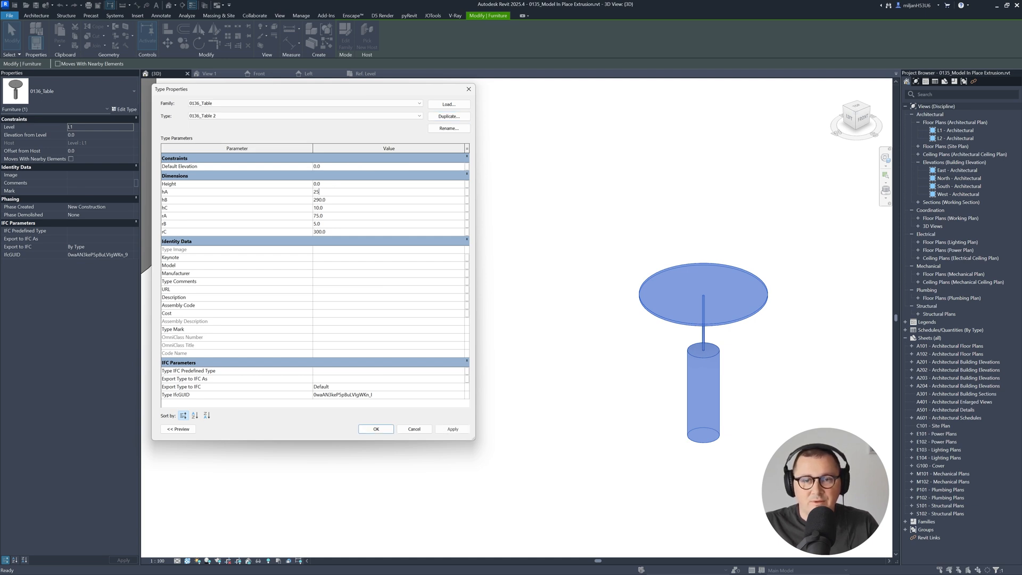
text(600)
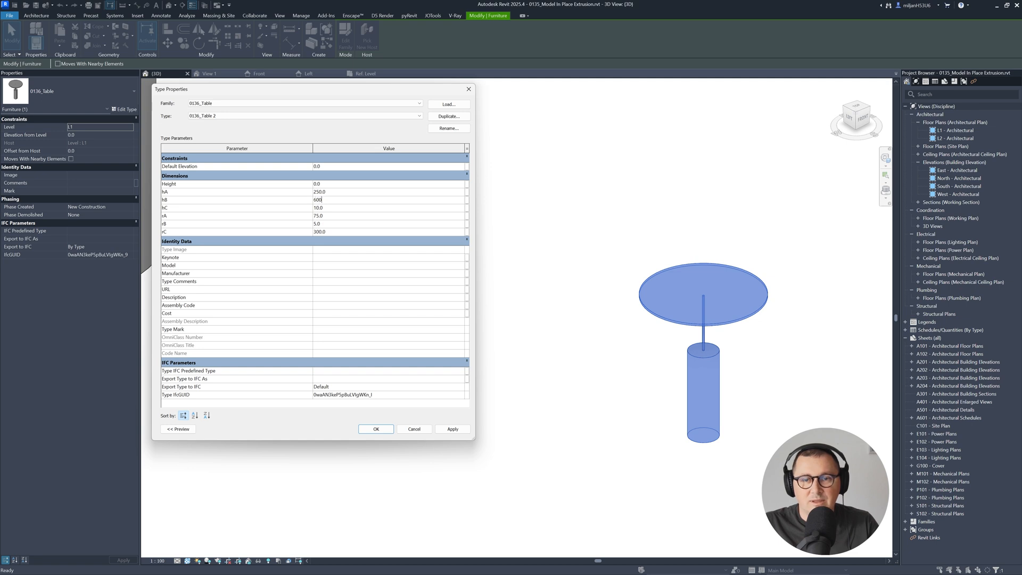
click(452, 428)
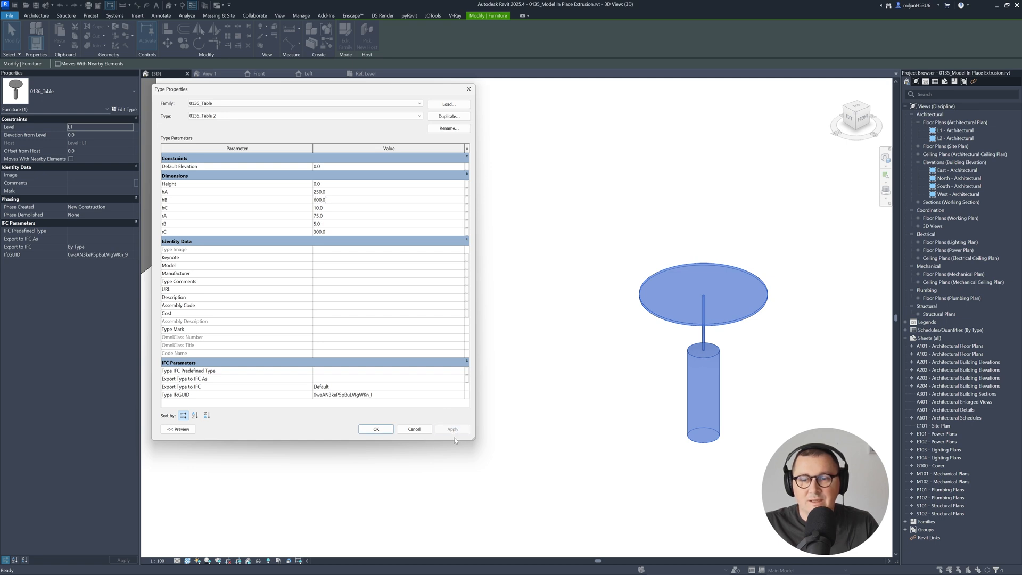
click(375, 429)
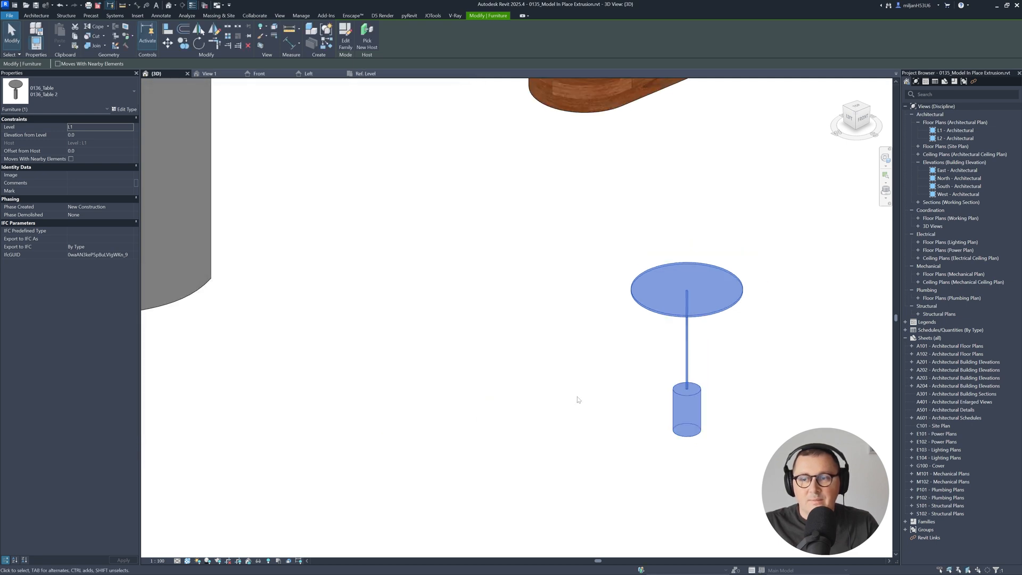
Link the extrusions' materials to new family material parameters mA, mB and mC.
click(124, 109)
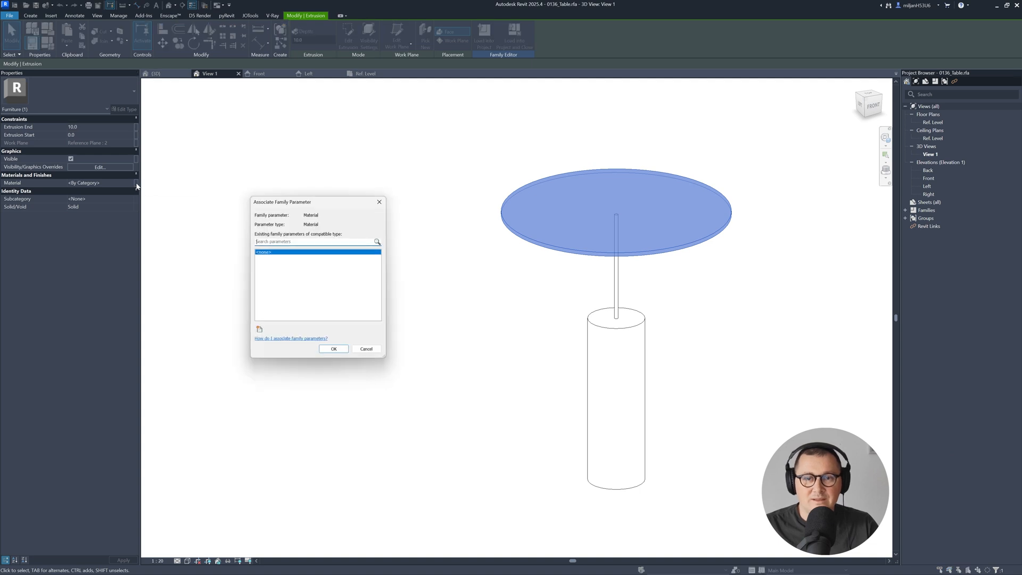
click(259, 330)
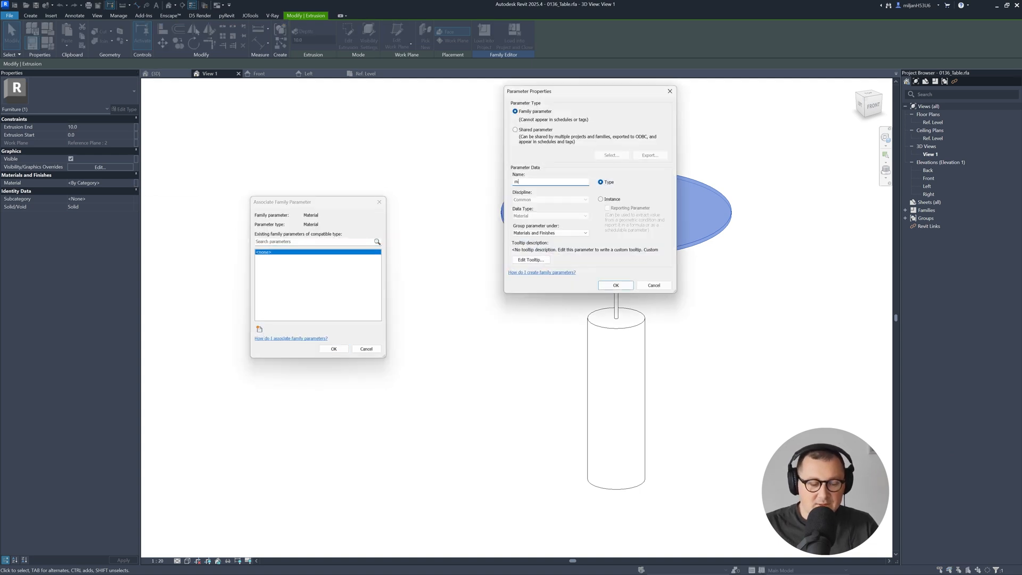
text(C)
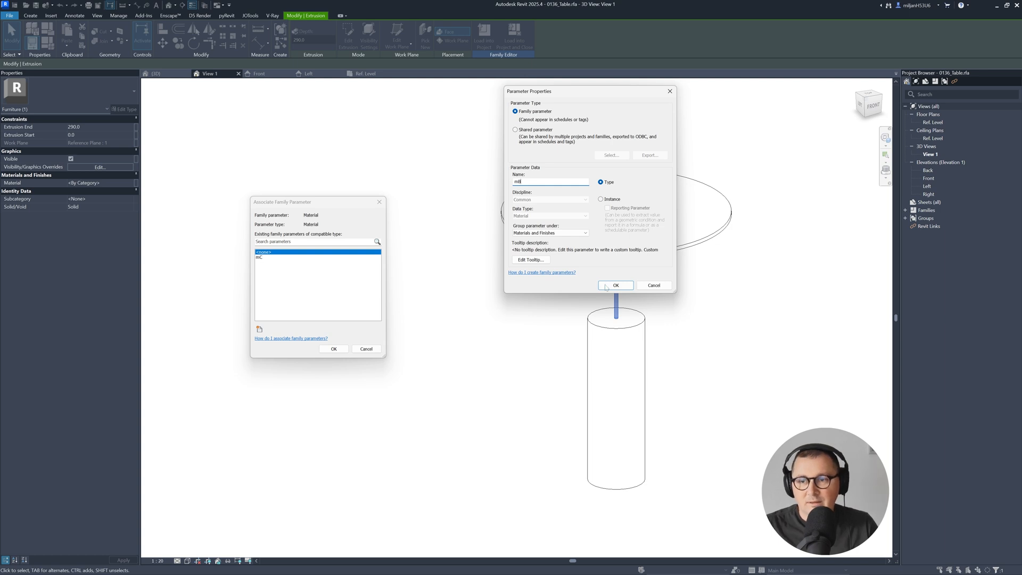
click(614, 285)
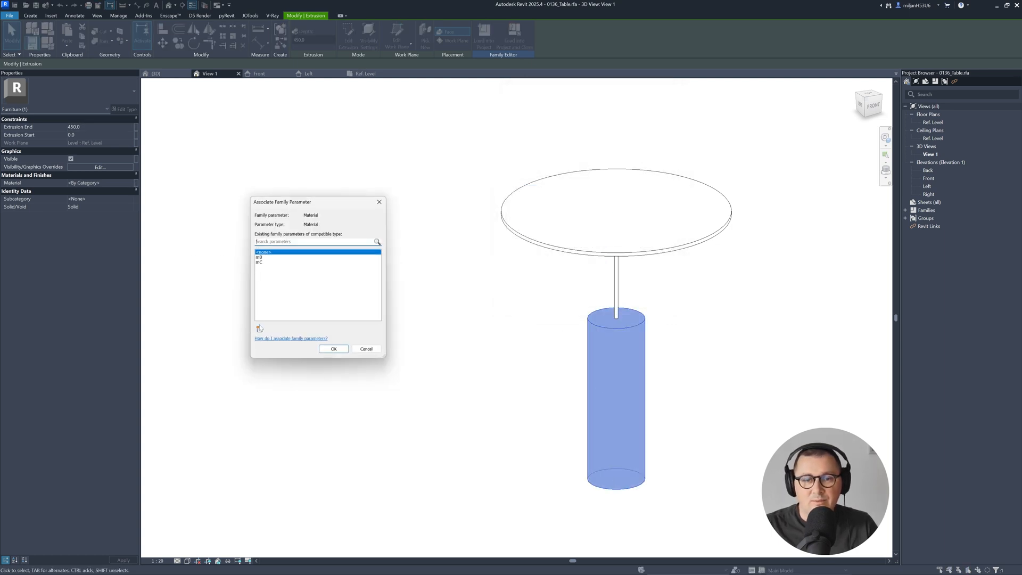
click(259, 328)
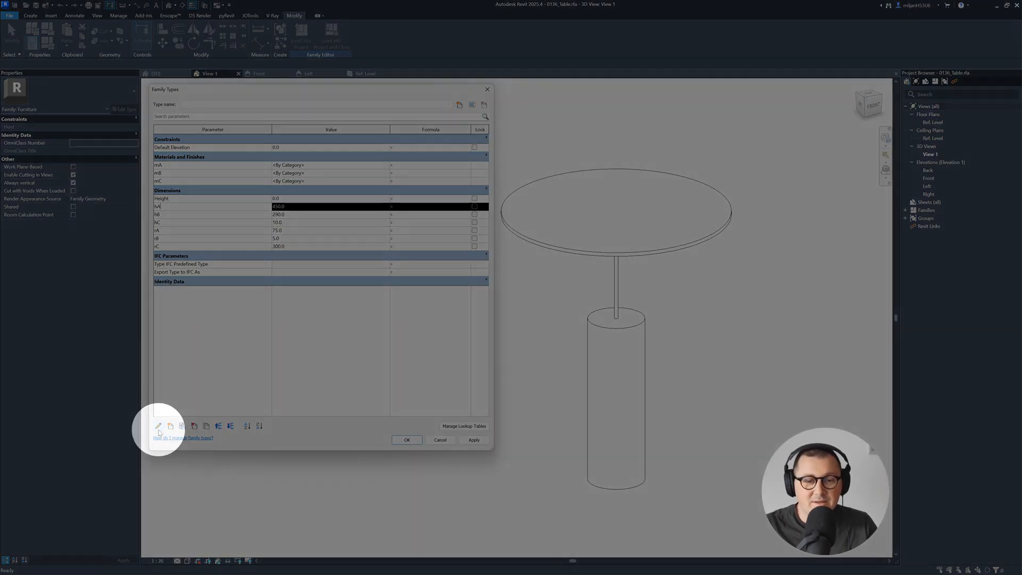
Reload the table family into the project, overwriting the existing version and parameter values.
click(158, 425)
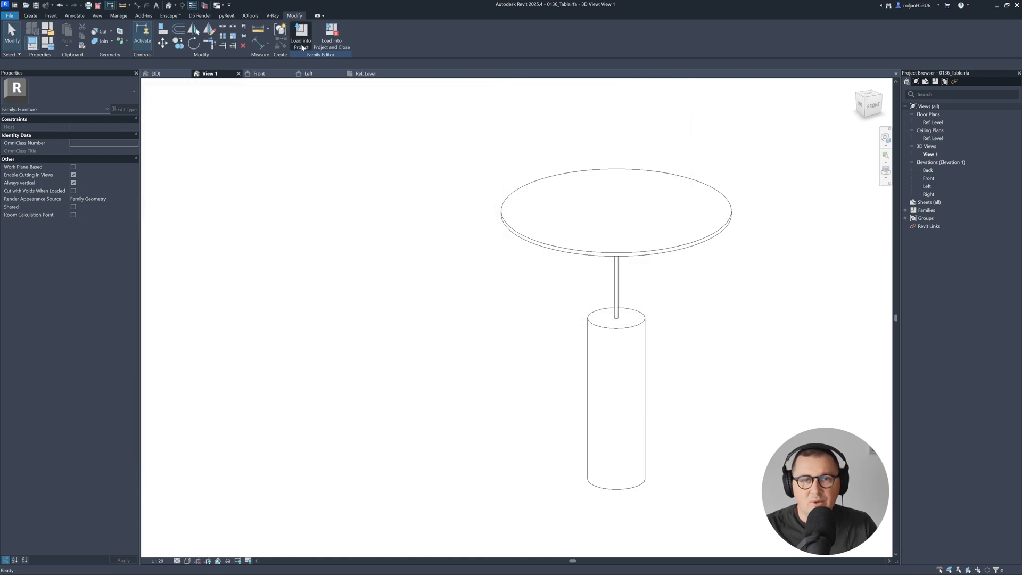
click(300, 37)
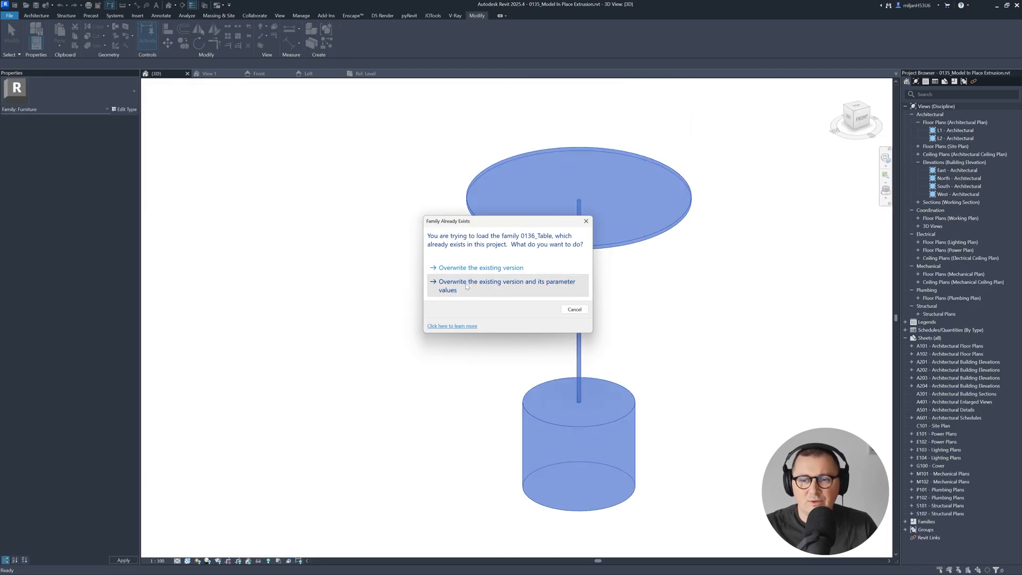
click(505, 285)
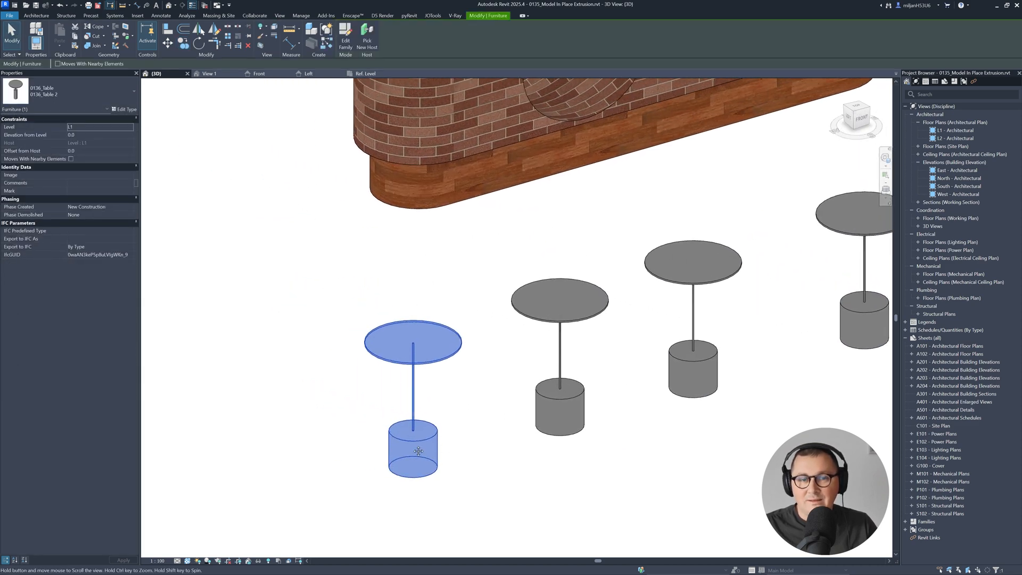
Change the table type's hA to 450 and hB to 150.
click(124, 109)
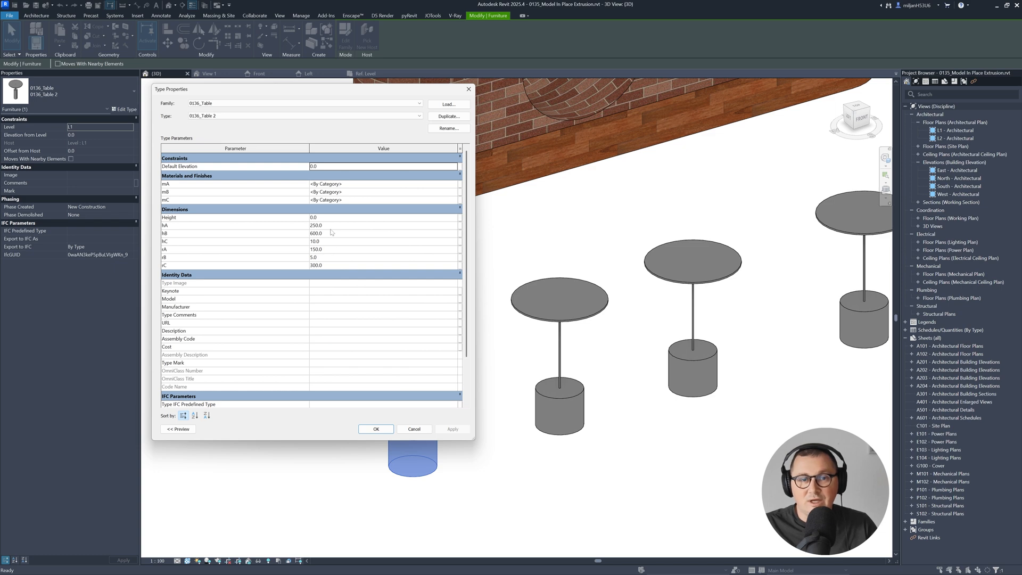
mouse_move(331, 255)
text(450)
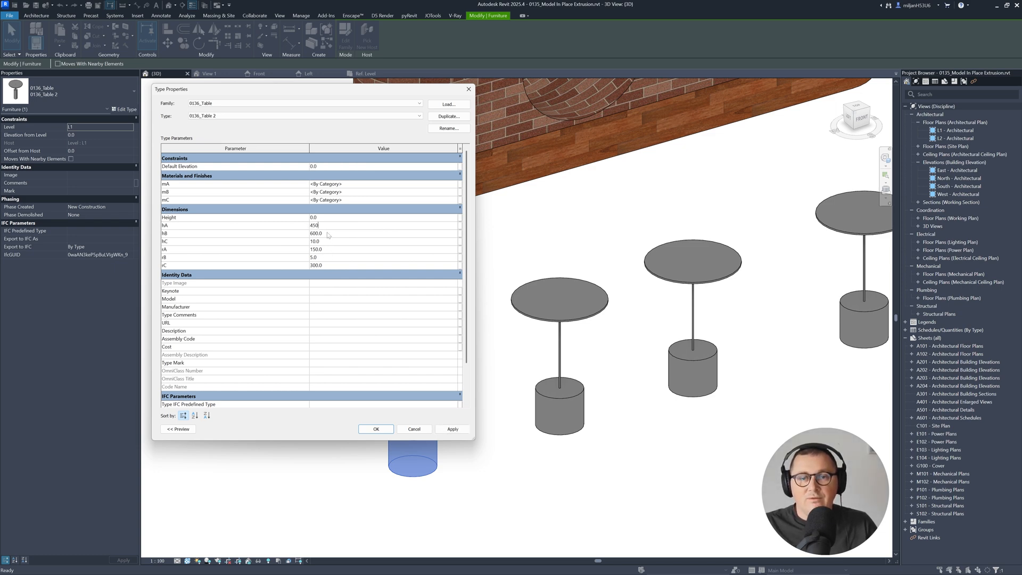
text(150)
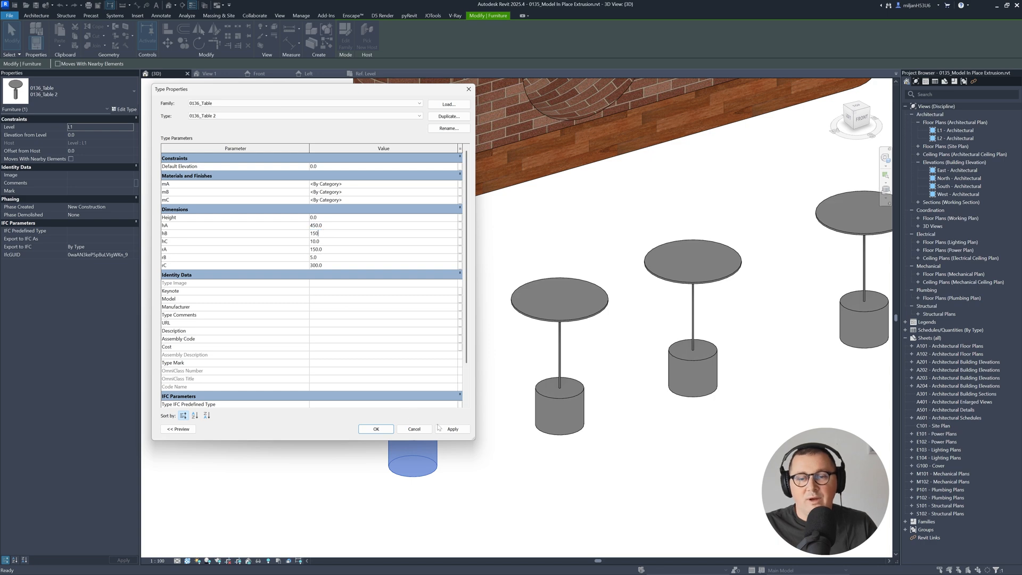
click(375, 428)
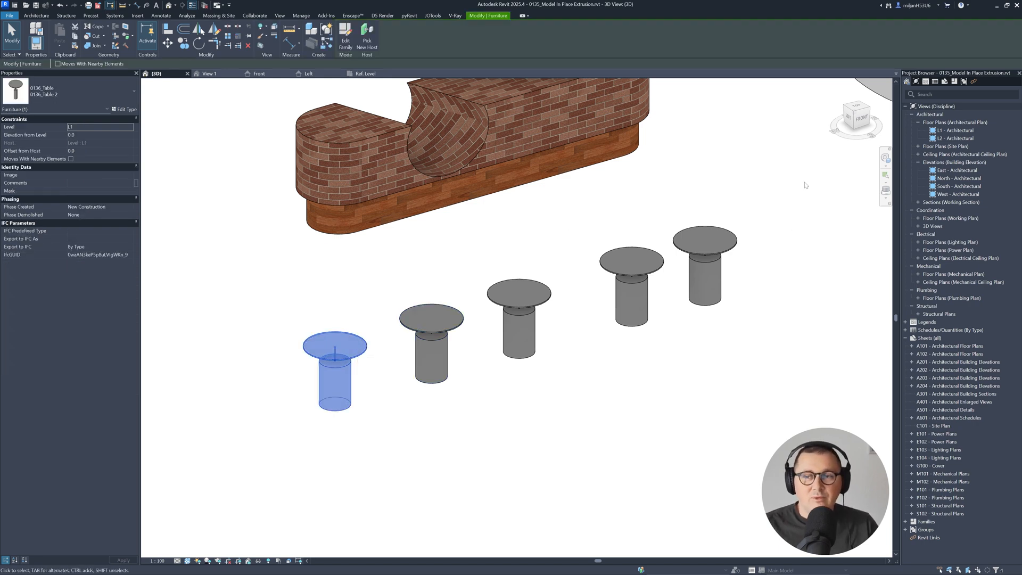
mouse_move(735, 260)
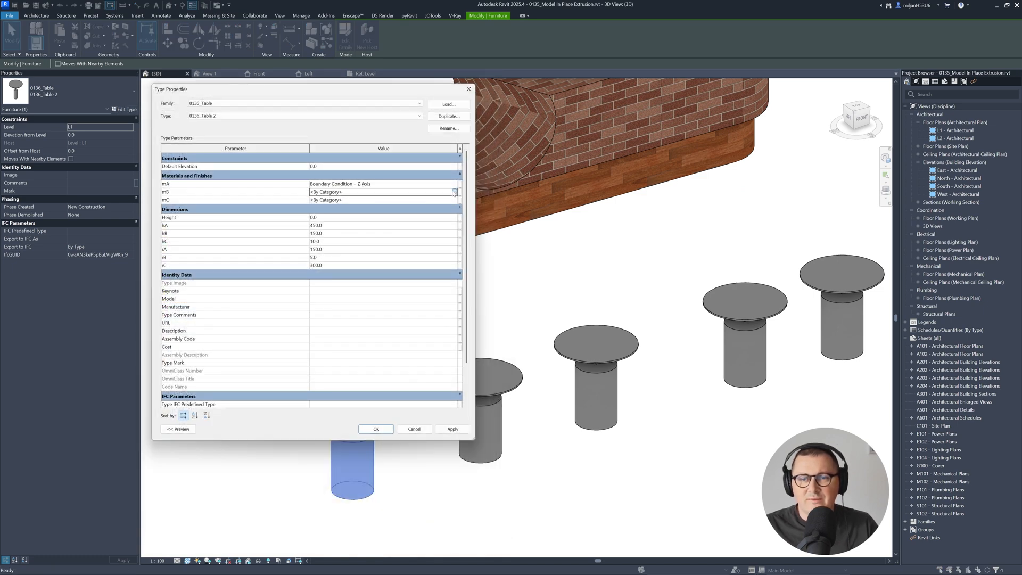
Set mB to Boundary Condition – Pinned and mC to Boundary Condition – Fixed.
click(454, 191)
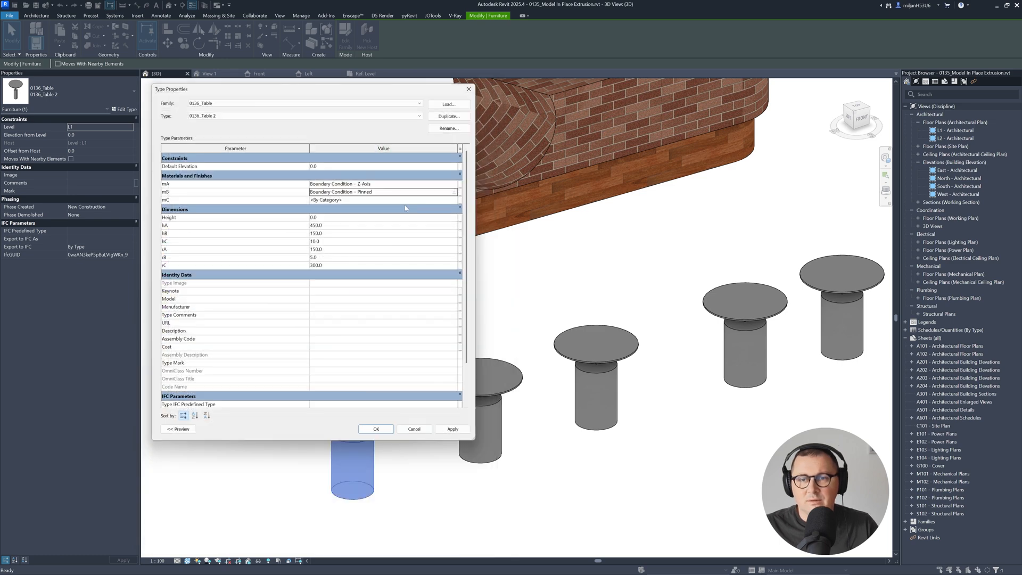
click(453, 192)
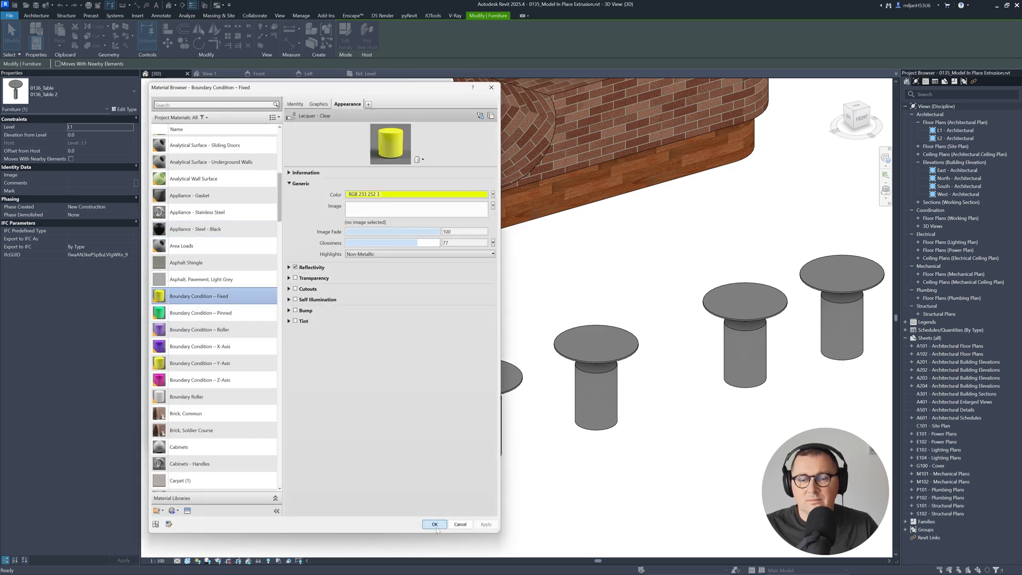
click(434, 523)
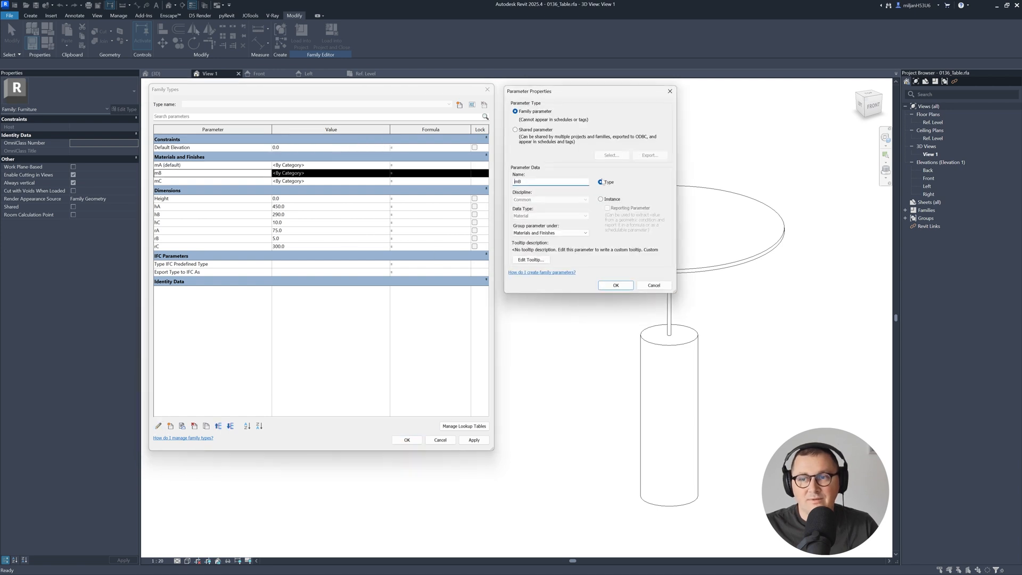
Switch the material parameters to instance and confirm the Family Types changes.
click(615, 285)
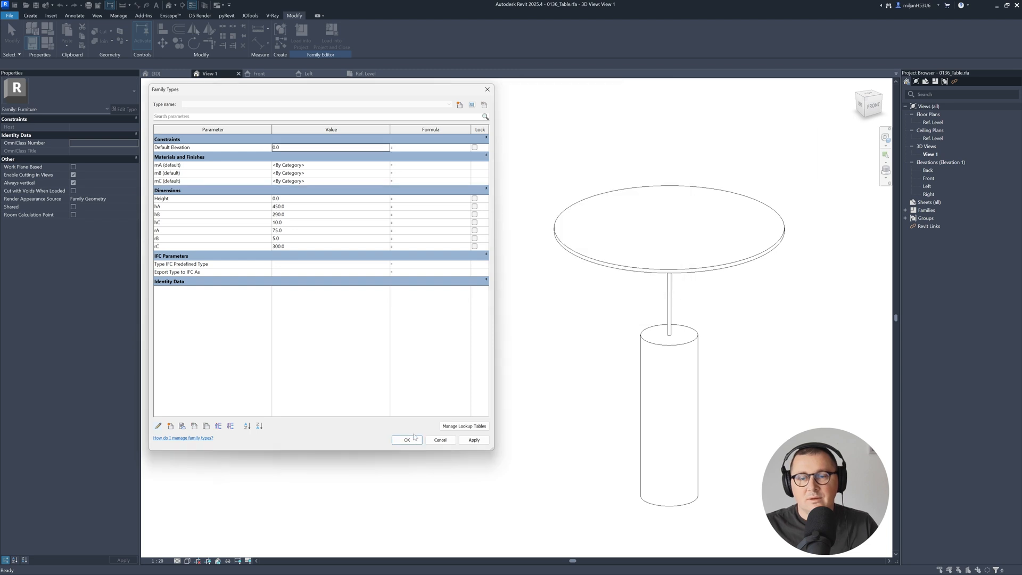
click(407, 439)
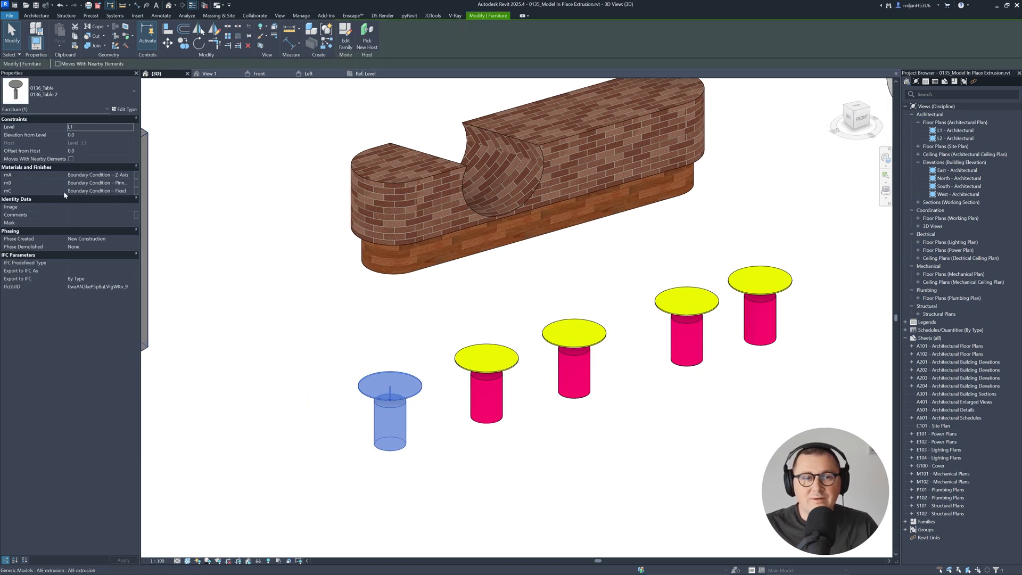
Give this table instance Boundary Roller for mA and Cabinets for mB.
click(98, 174)
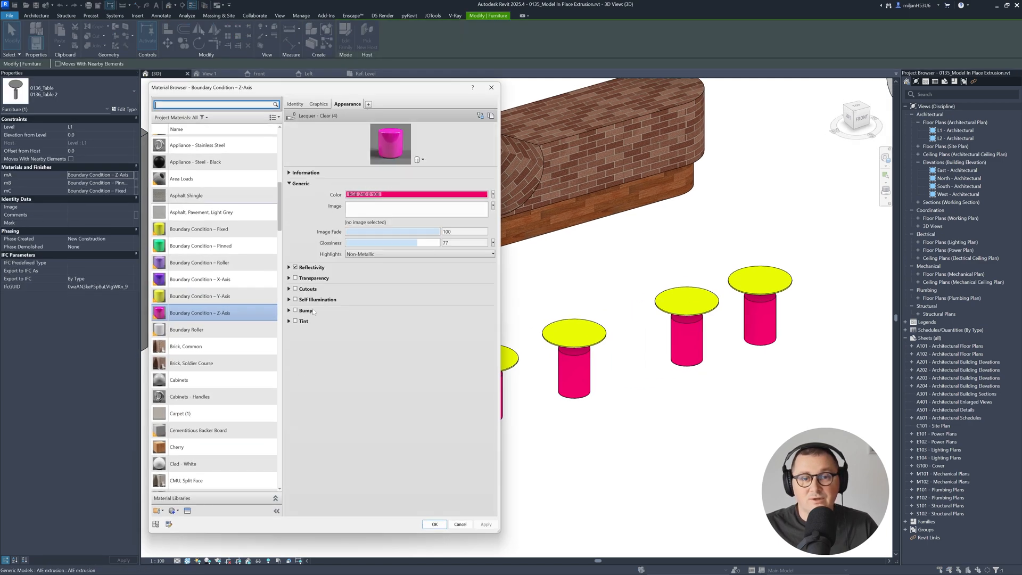
click(186, 329)
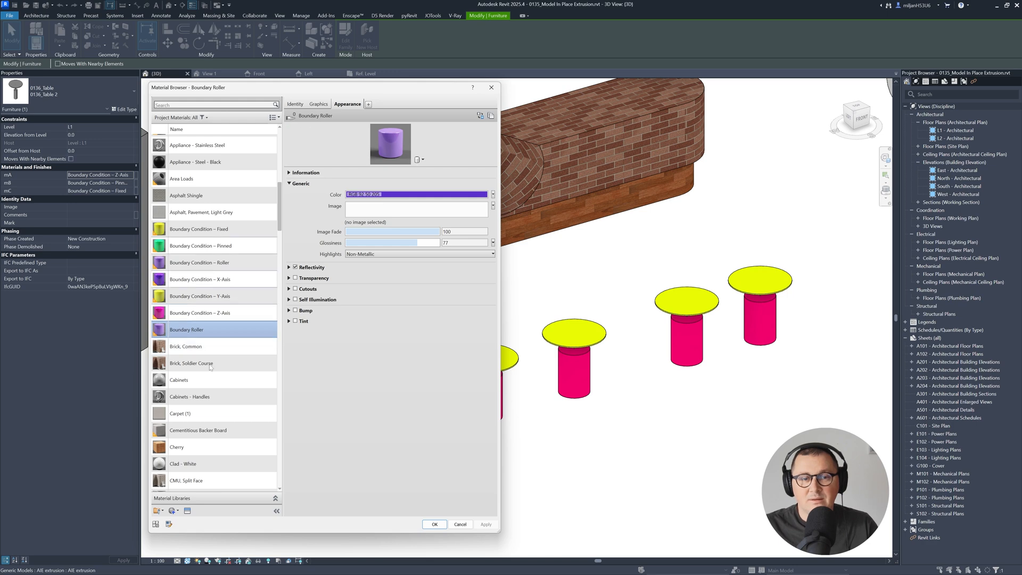
click(209, 313)
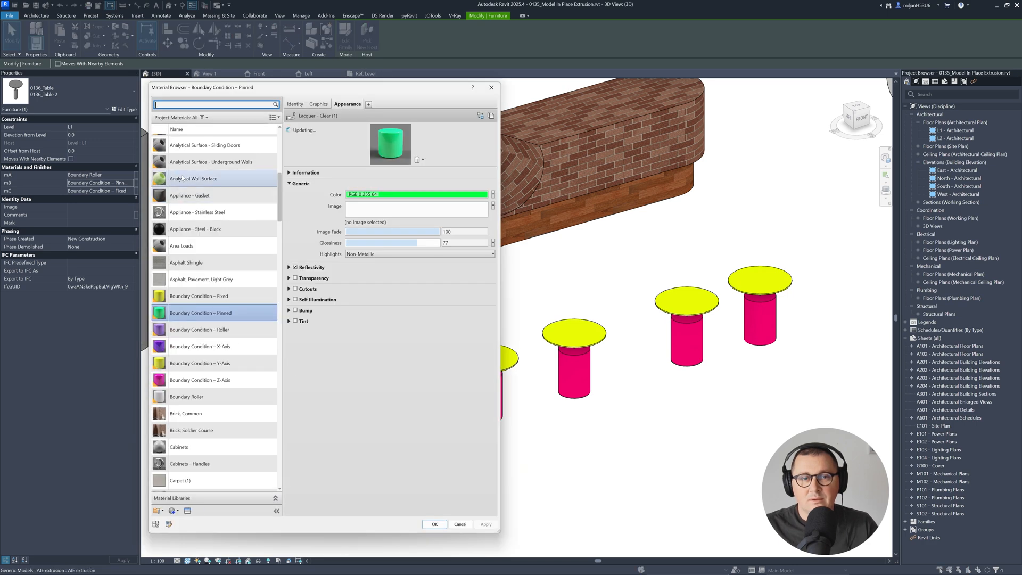
click(195, 447)
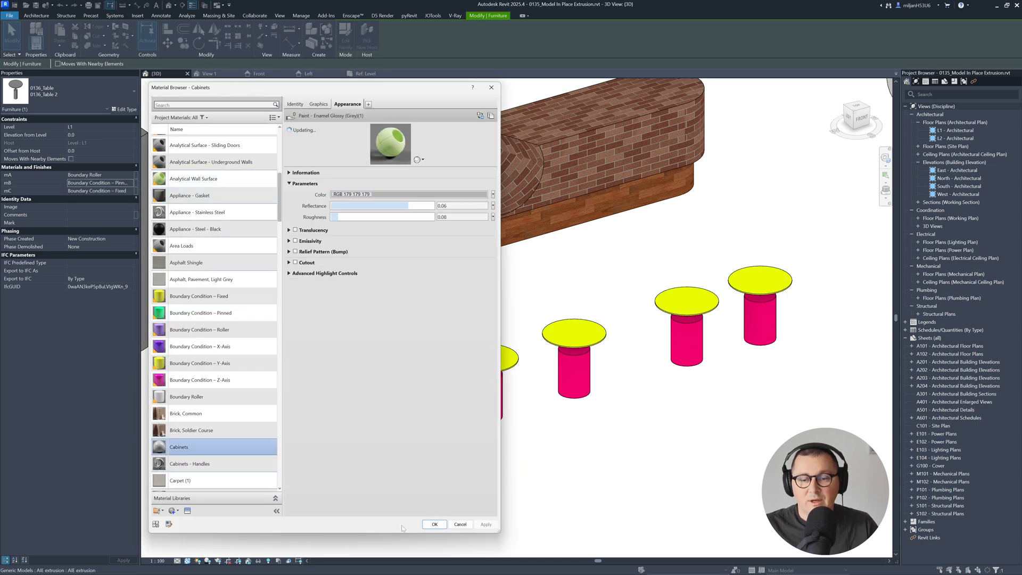
click(433, 524)
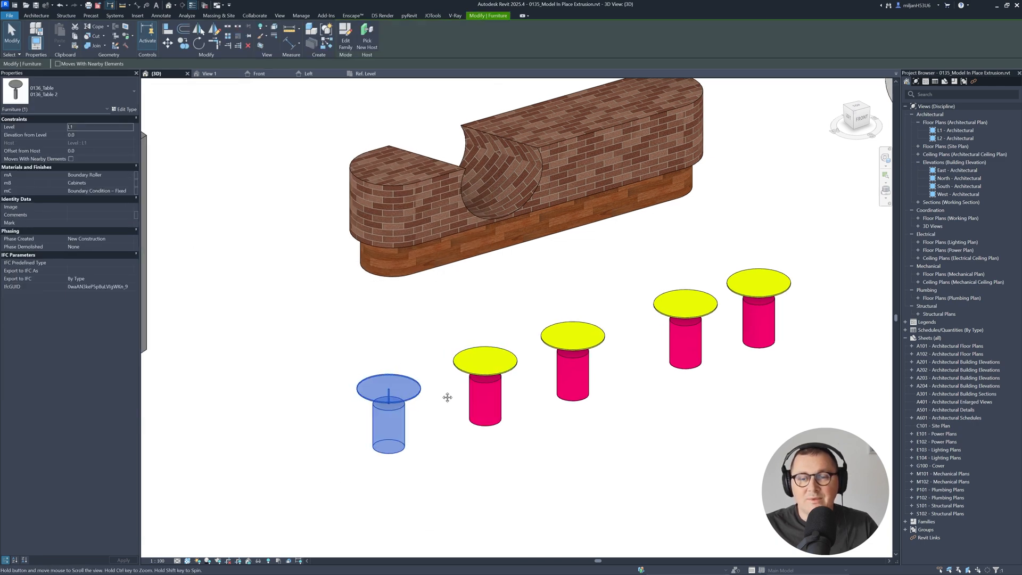
click(124, 108)
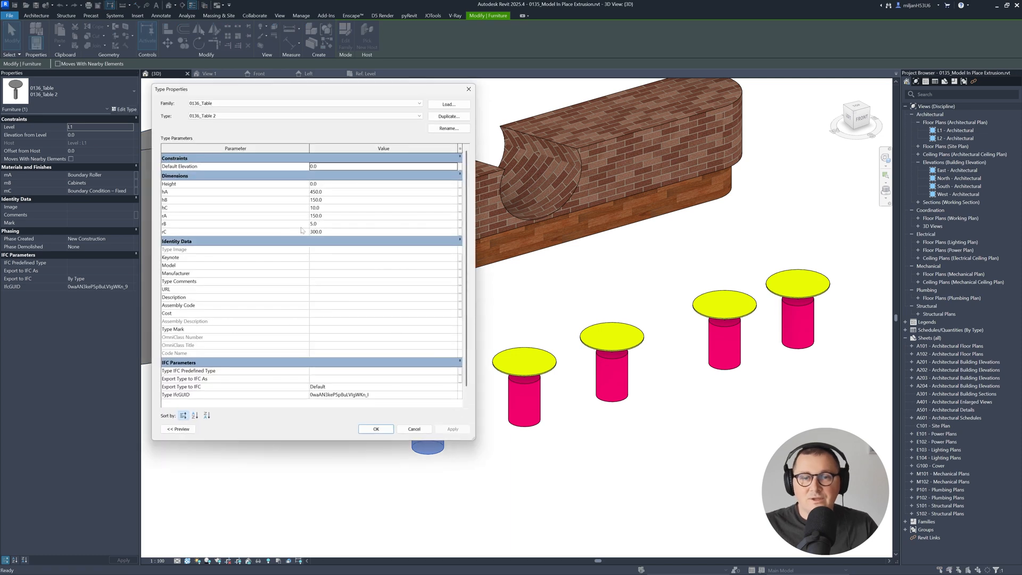
Increase the table type's top radius rC from 300 to 450.
click(319, 231)
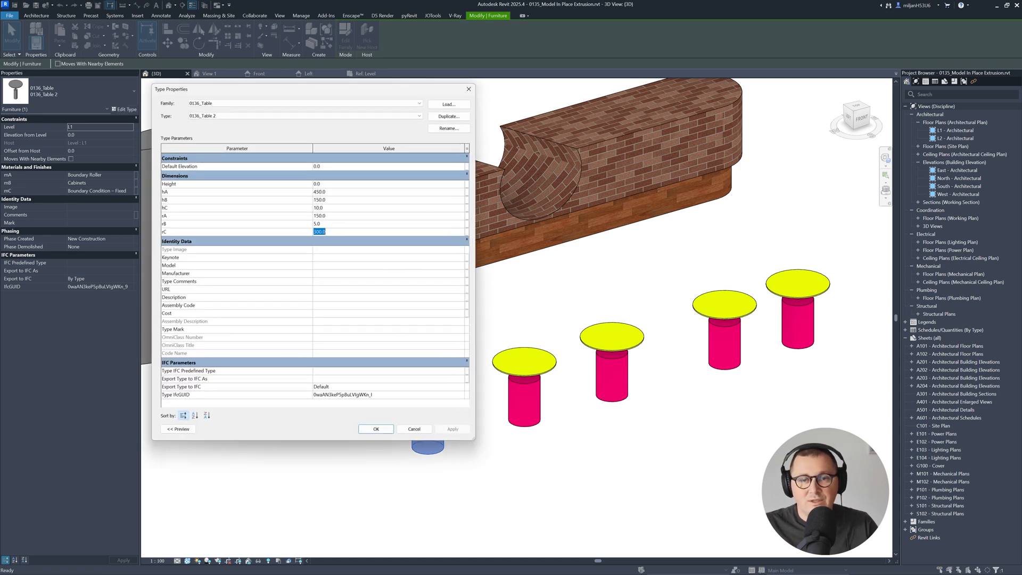
click(452, 429)
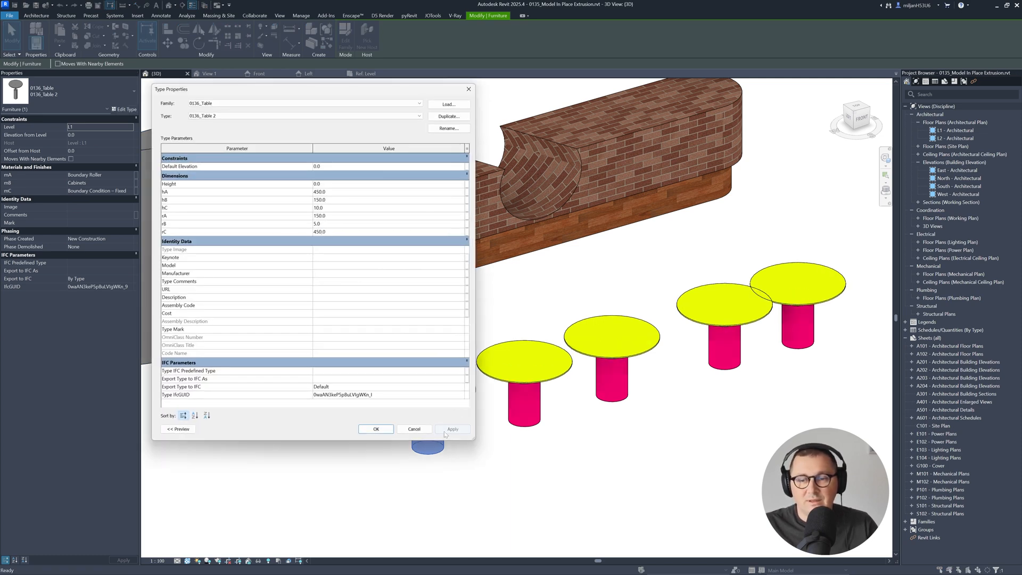
click(413, 429)
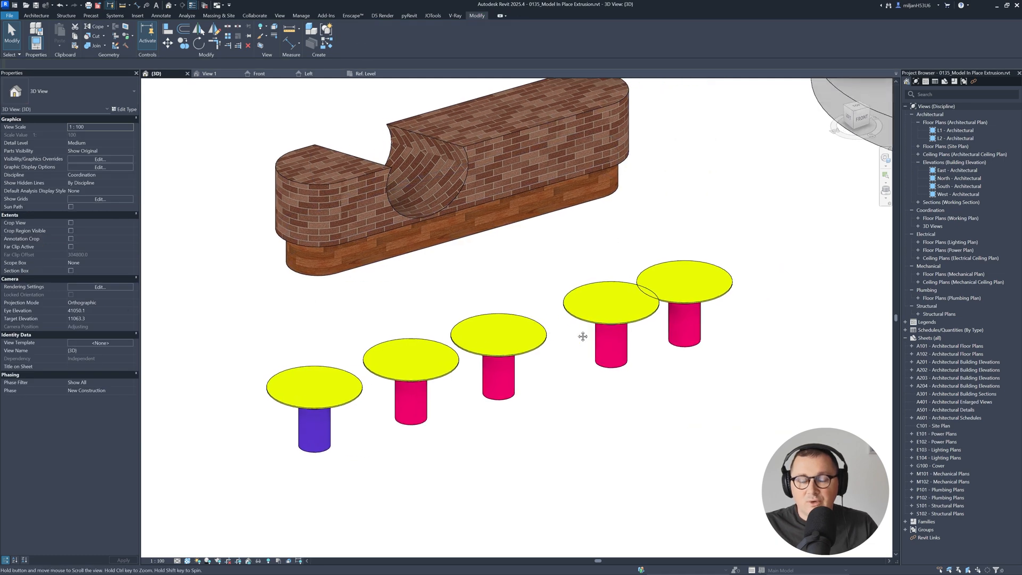
click(313, 387)
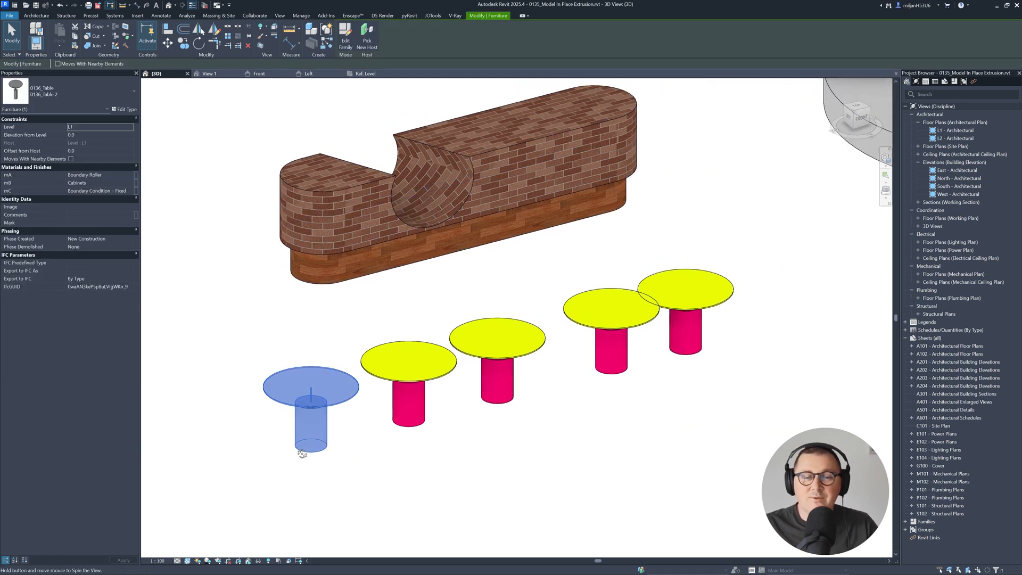